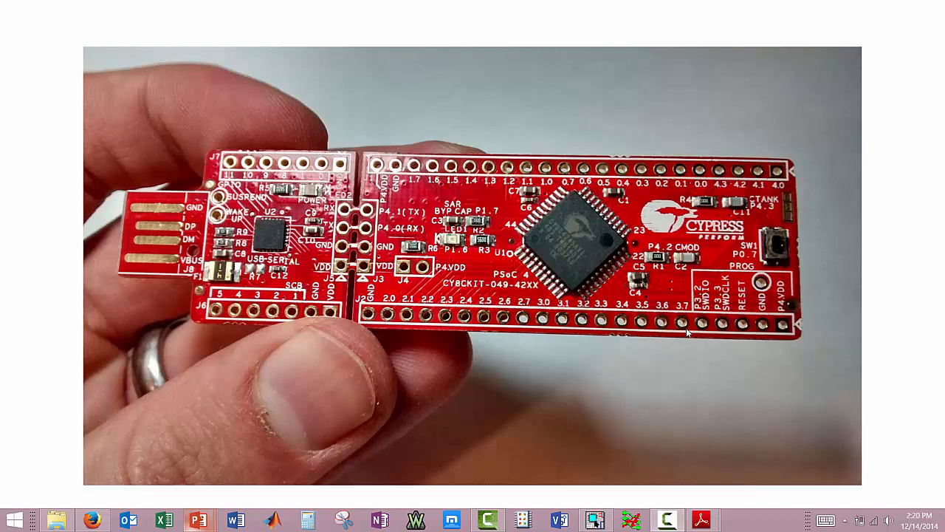
mouse_move(862, 313)
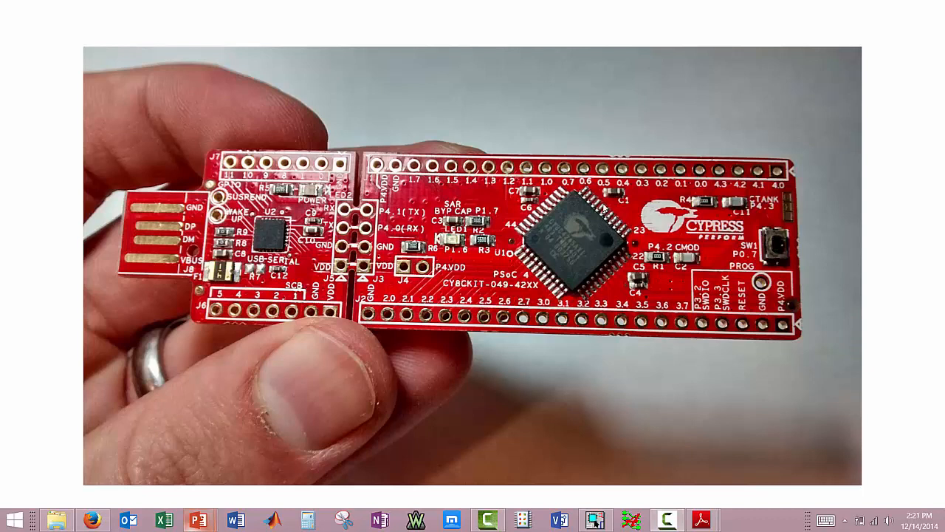
mouse_move(862, 246)
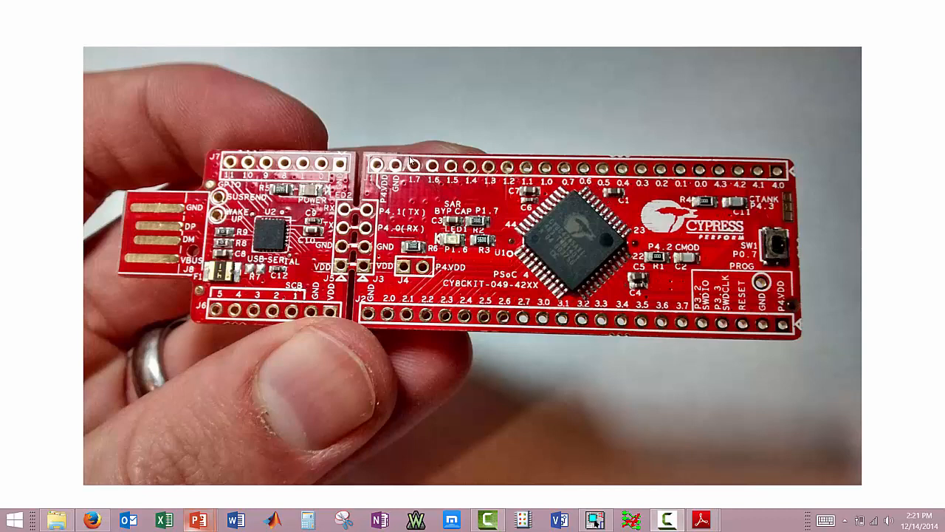
mouse_move(582, 328)
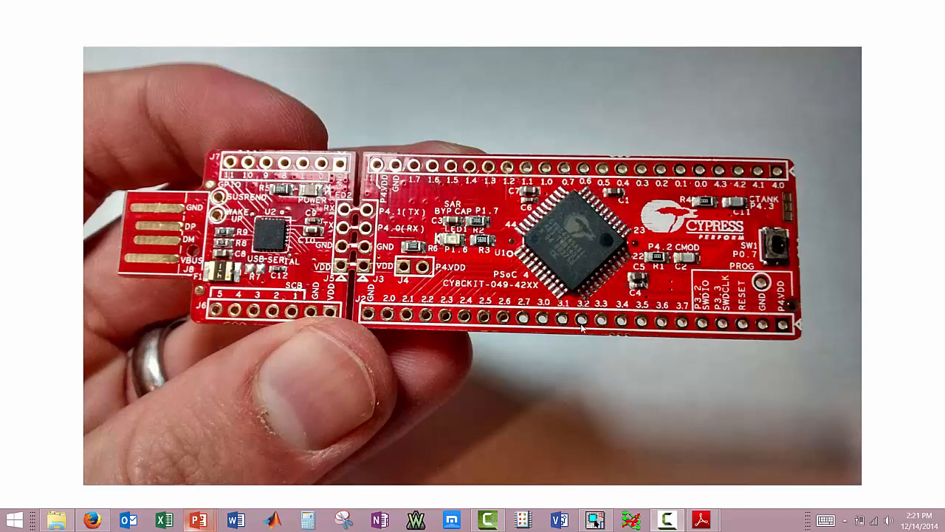
Add a new library, library1.olb, to example_project_1 via File > New > Library.
left_click(594, 520)
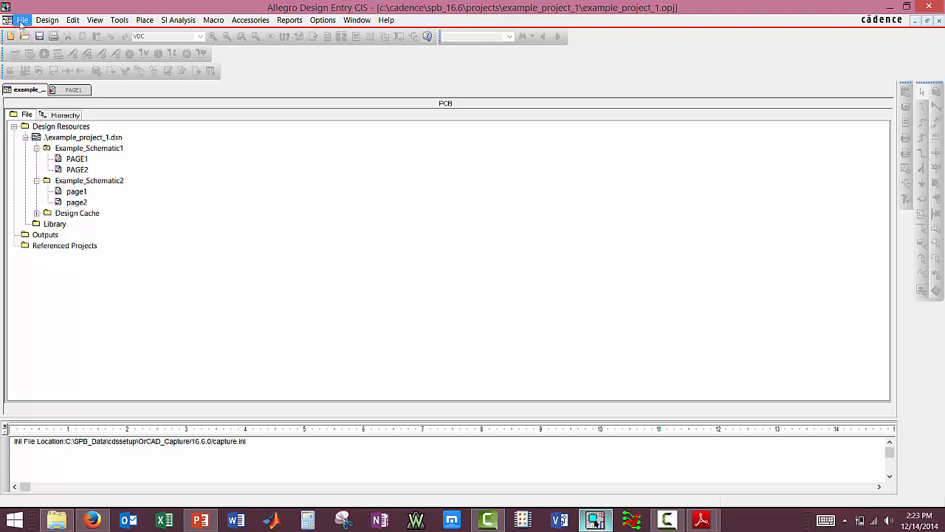
left_click(22, 21)
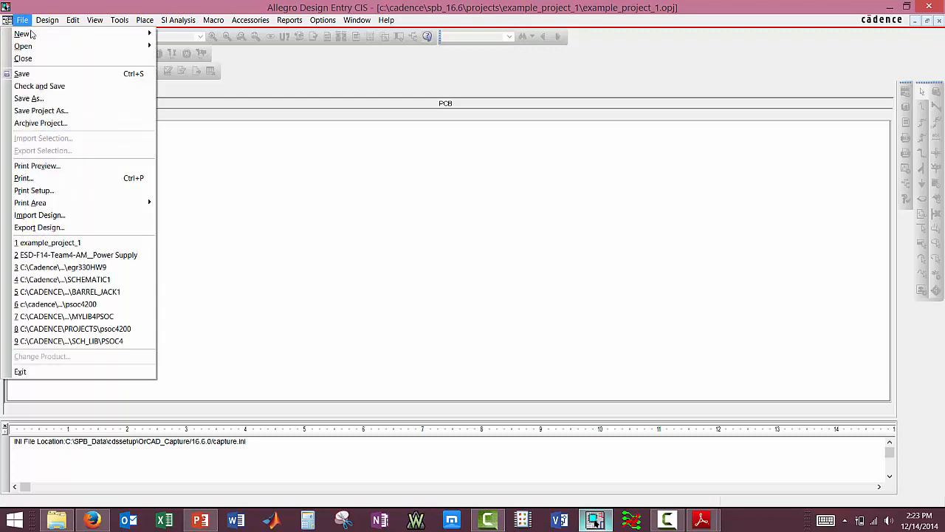
left_click(50, 243)
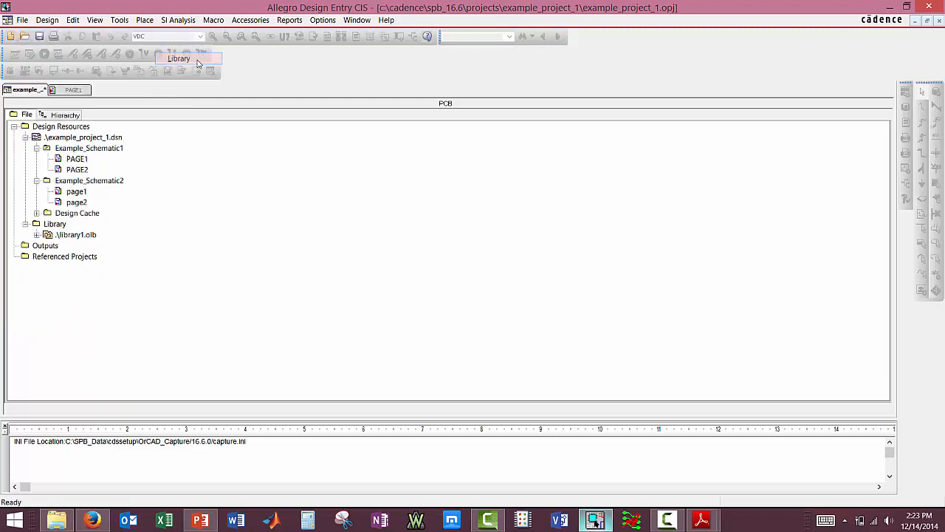
mouse_move(80, 229)
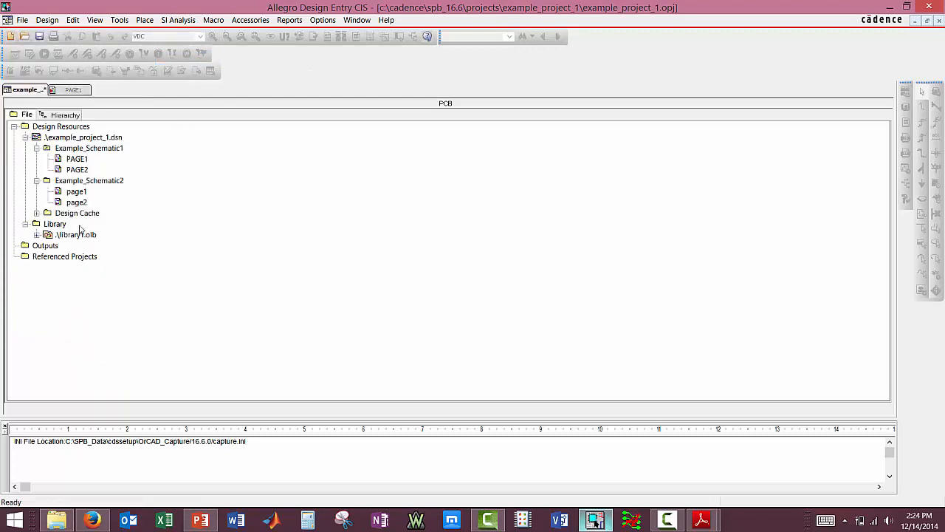
Start a new part in library1.olb and name it example_part_1.
right_click(74, 234)
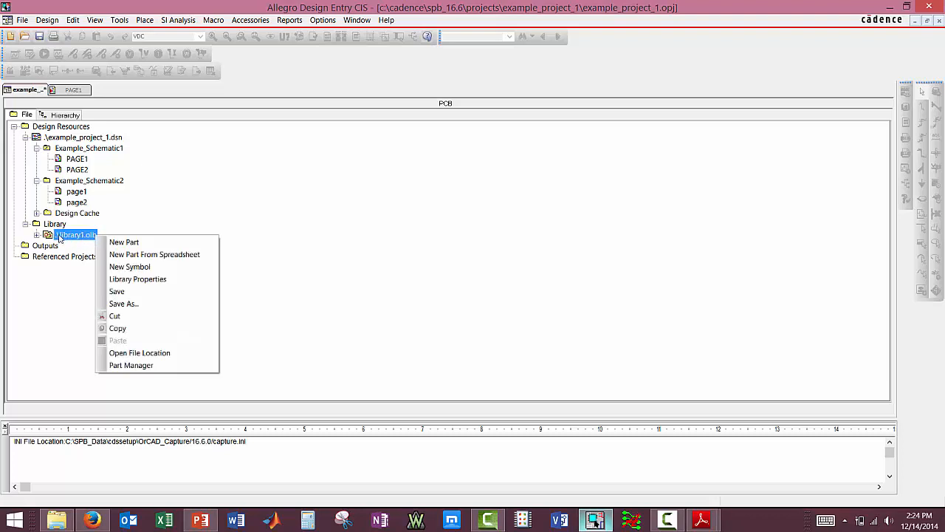
mouse_move(124, 242)
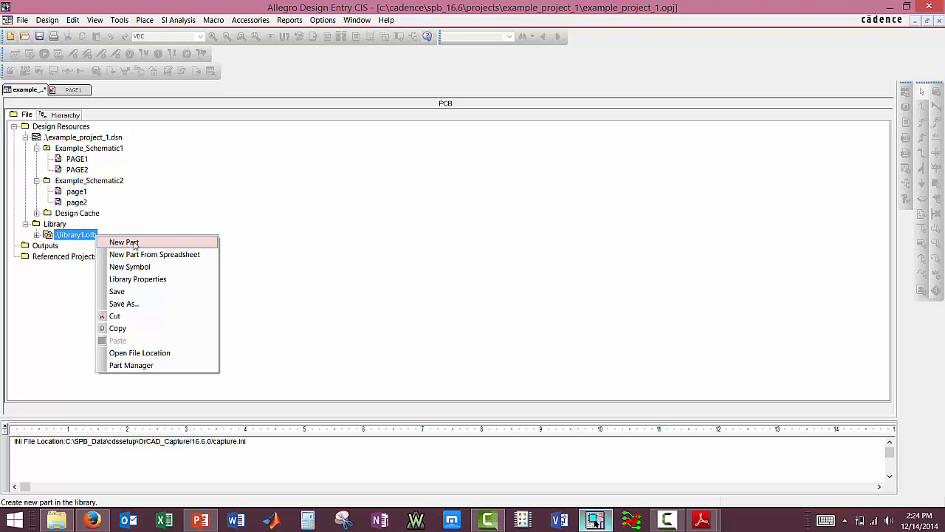
left_click(123, 242)
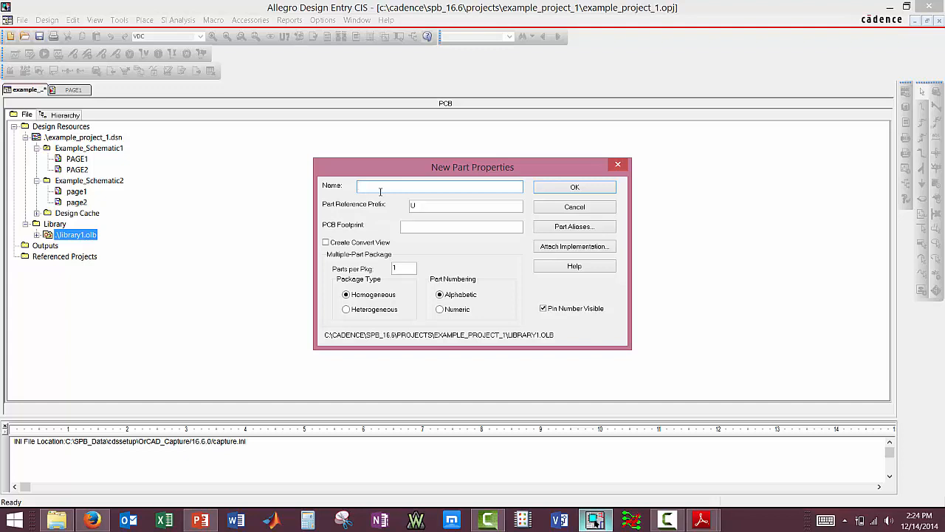
type("a")
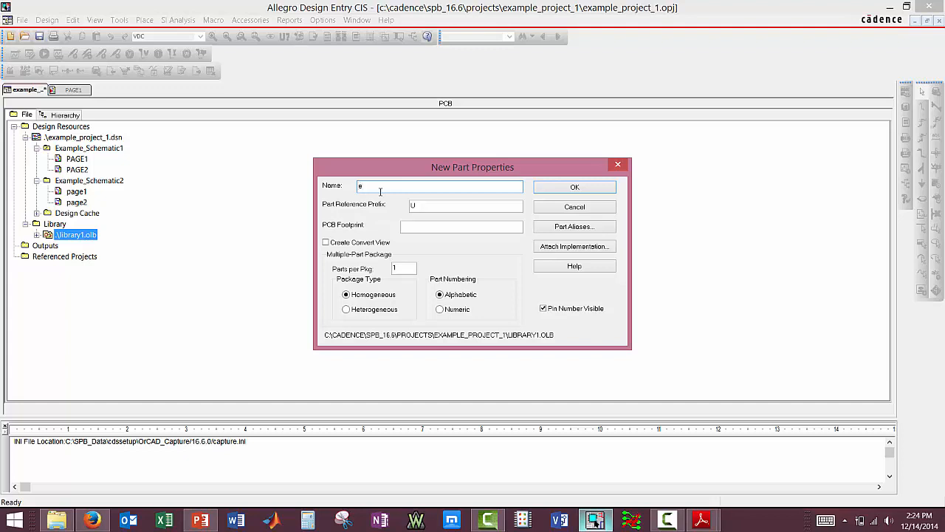
type("example_pa")
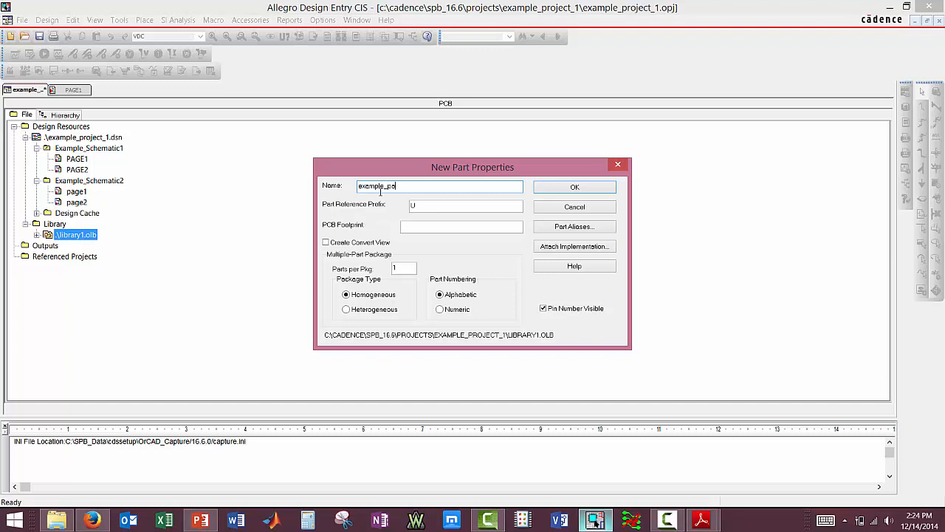
type("rt")
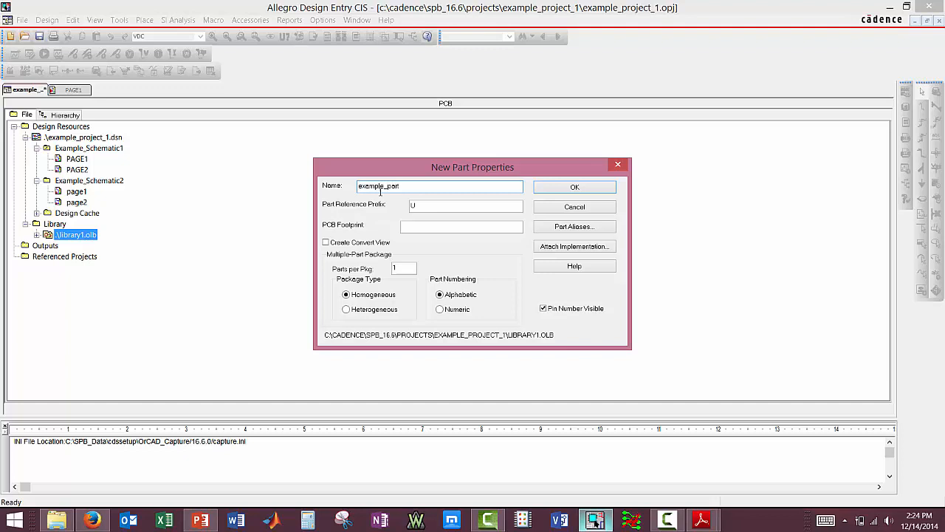
type("_1")
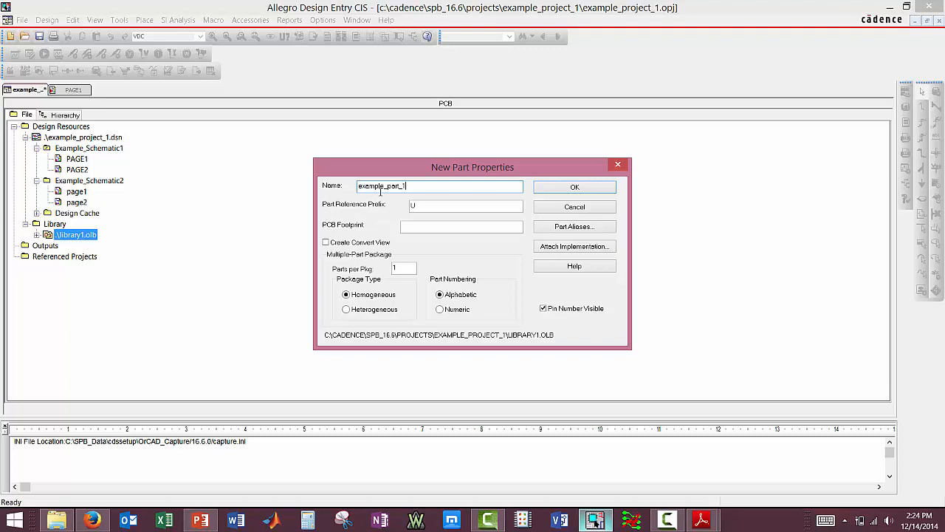
Enter example_footprint_1 as the part's PCB footprint.
left_click(461, 226)
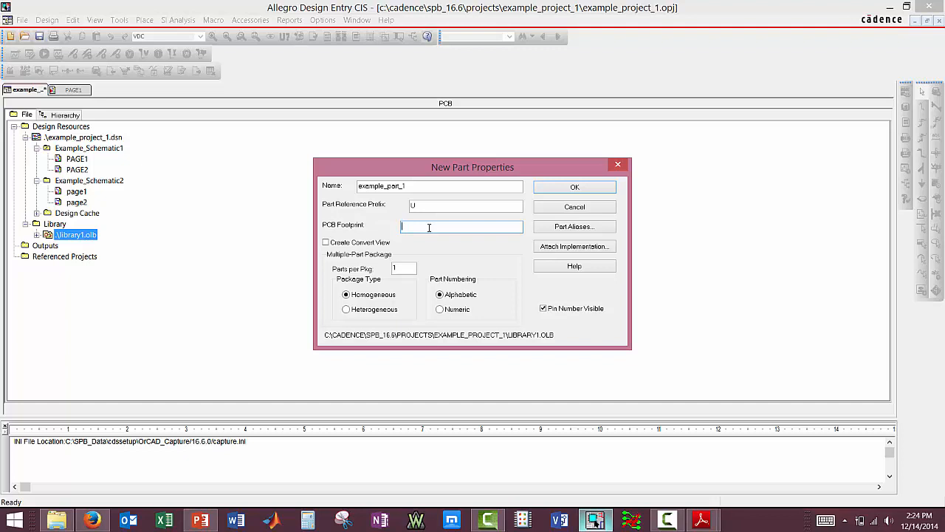
type("example")
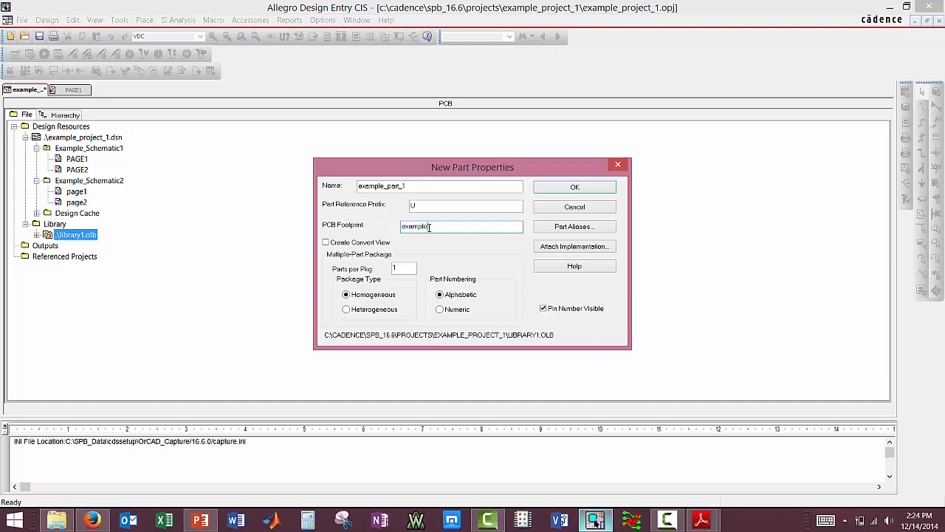
type("_part")
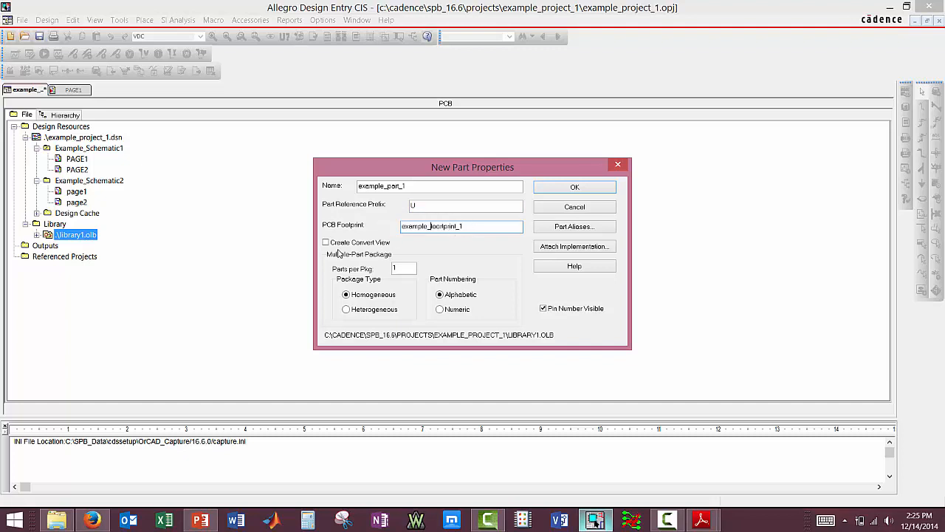
mouse_move(461, 309)
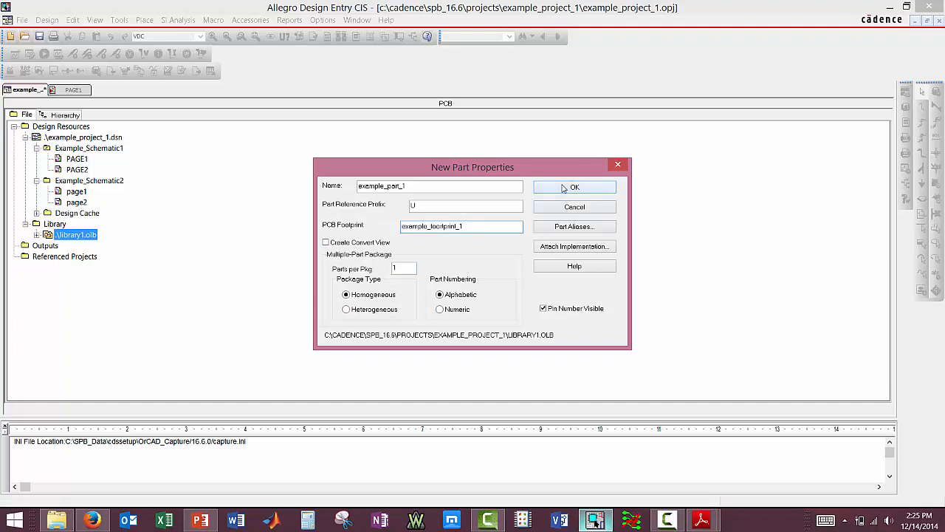
Confirm the new part properties and select the empty U? part body outline.
left_click(575, 186)
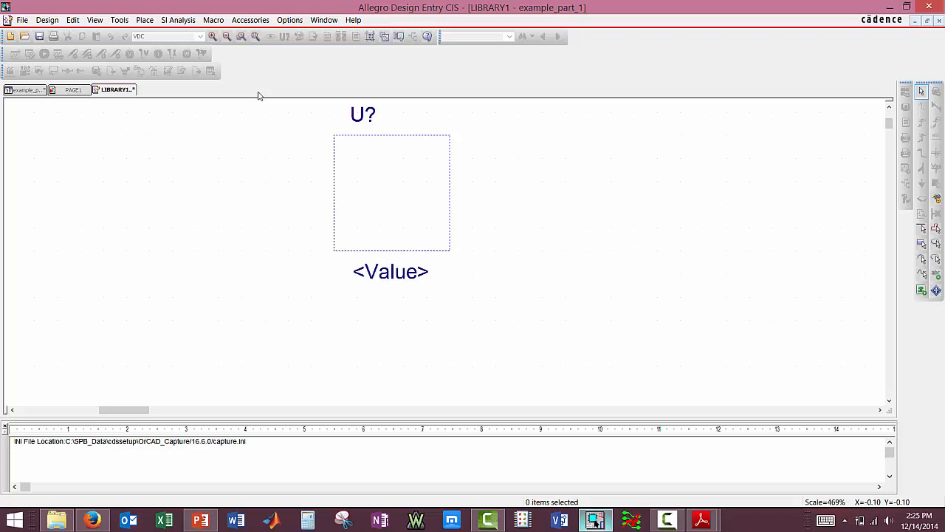
mouse_move(322, 235)
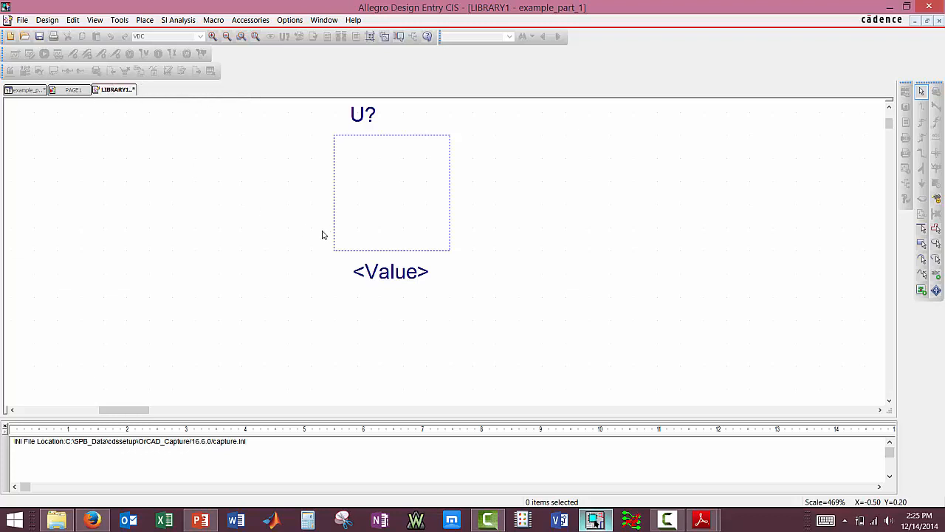
mouse_move(352, 150)
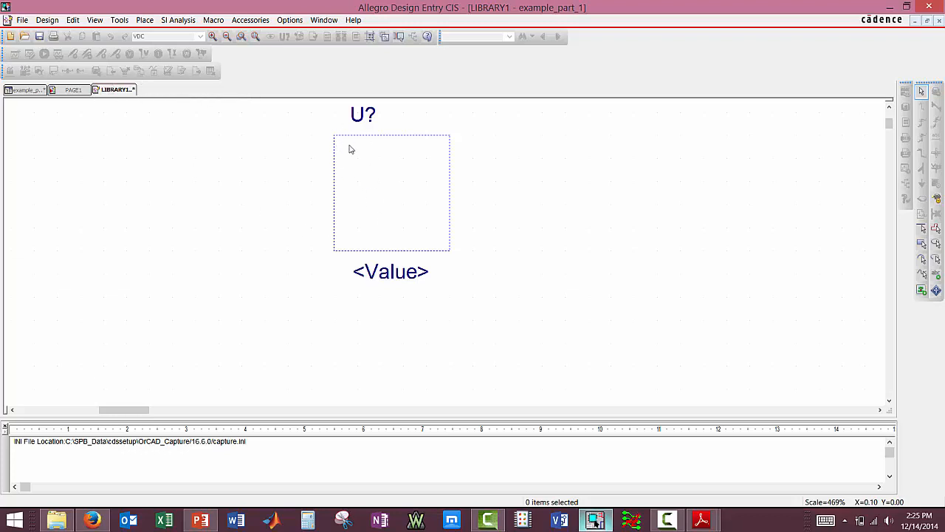
mouse_move(348, 254)
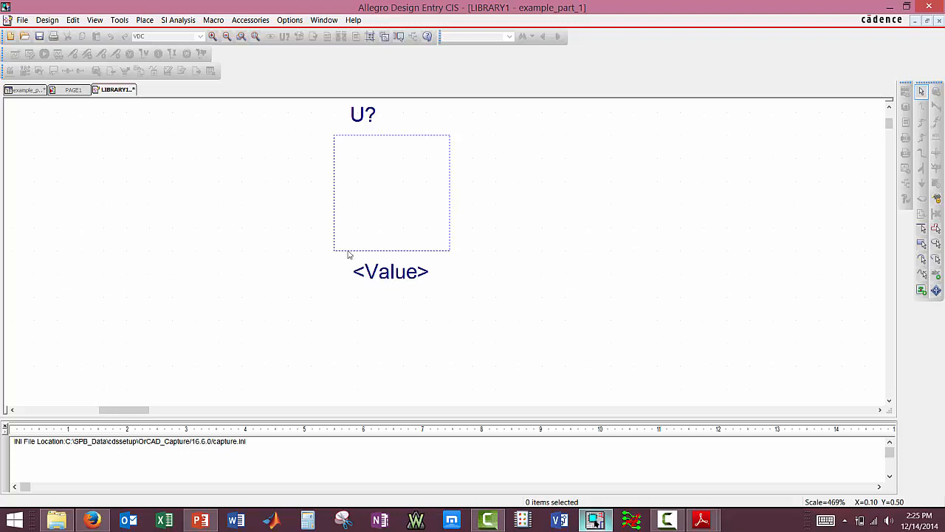
mouse_move(351, 143)
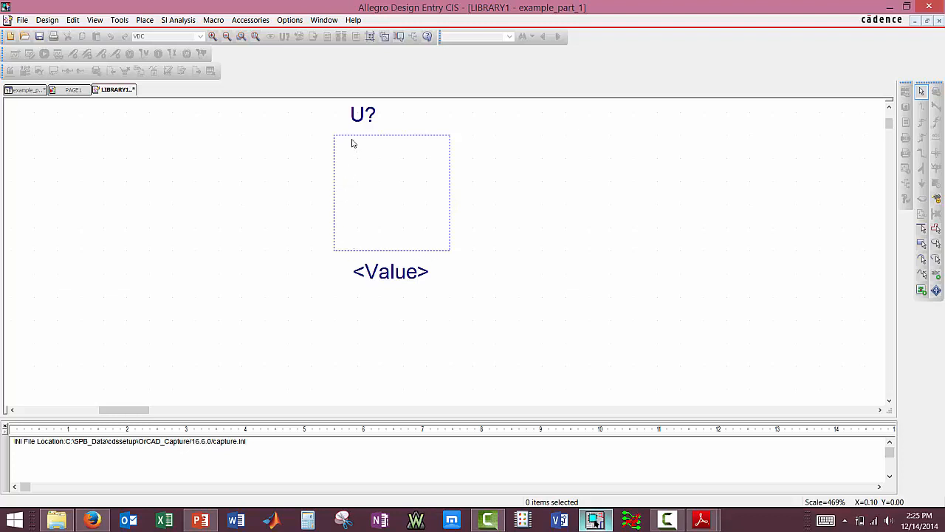
mouse_move(353, 143)
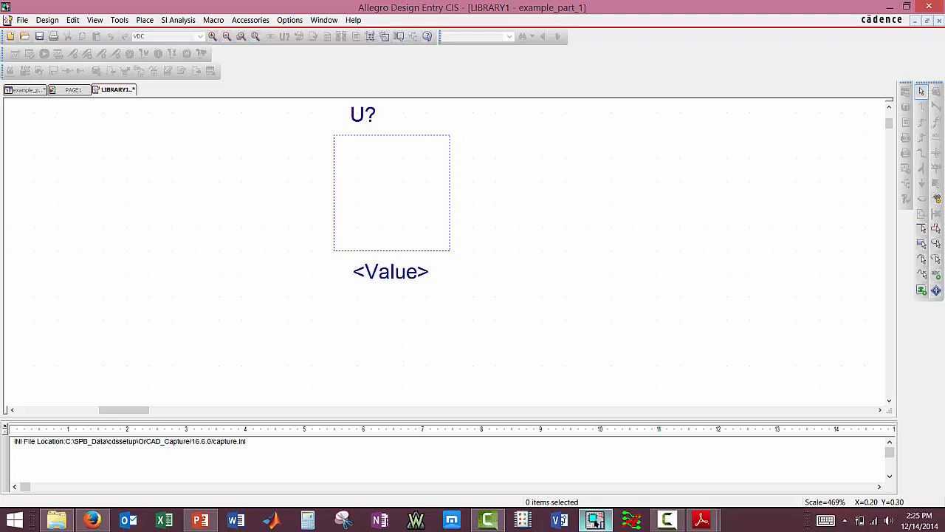
mouse_move(464, 158)
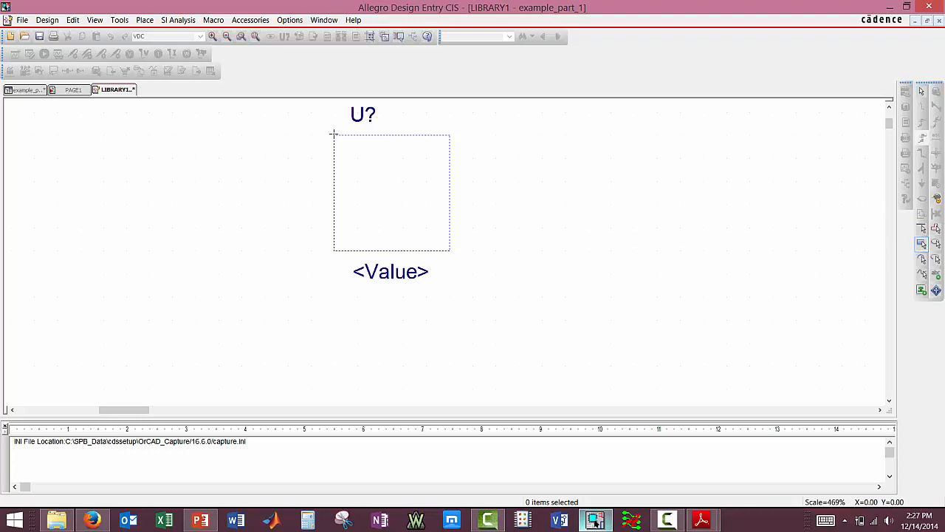
left_click(391, 192)
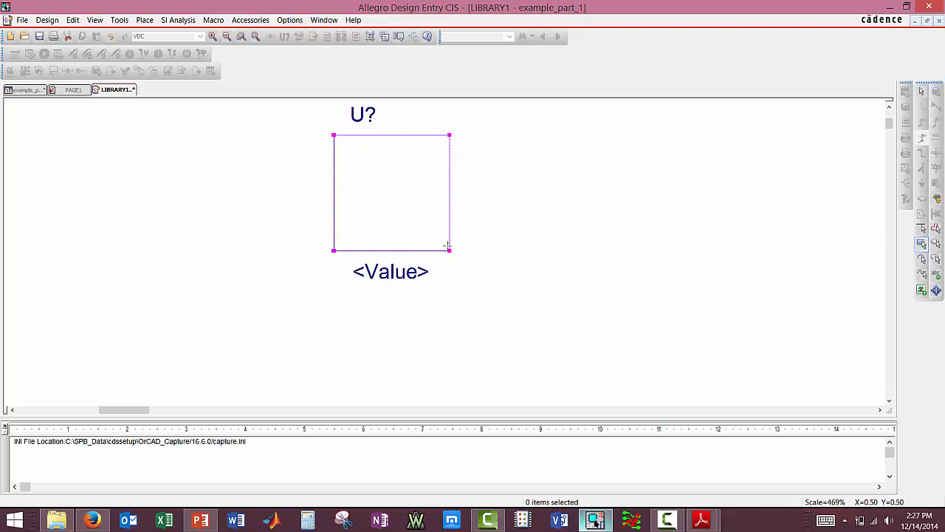
mouse_move(370, 158)
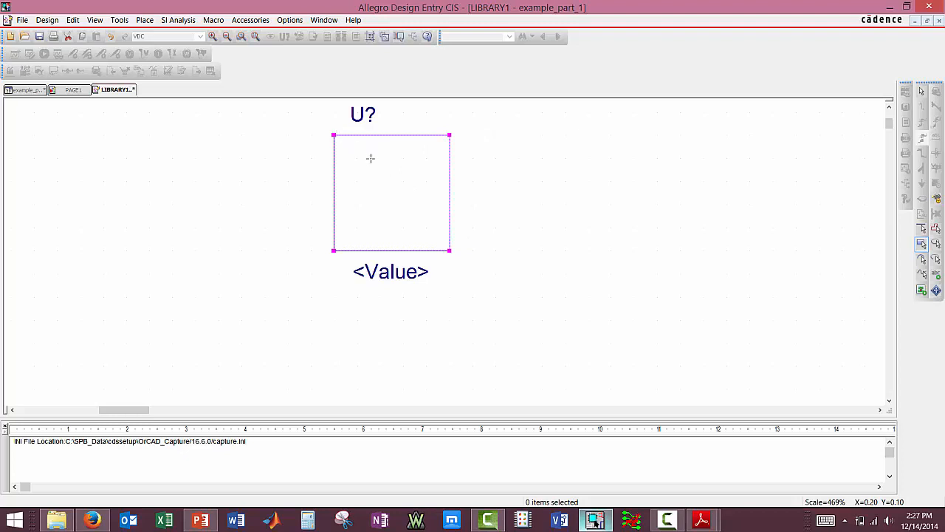
mouse_move(432, 257)
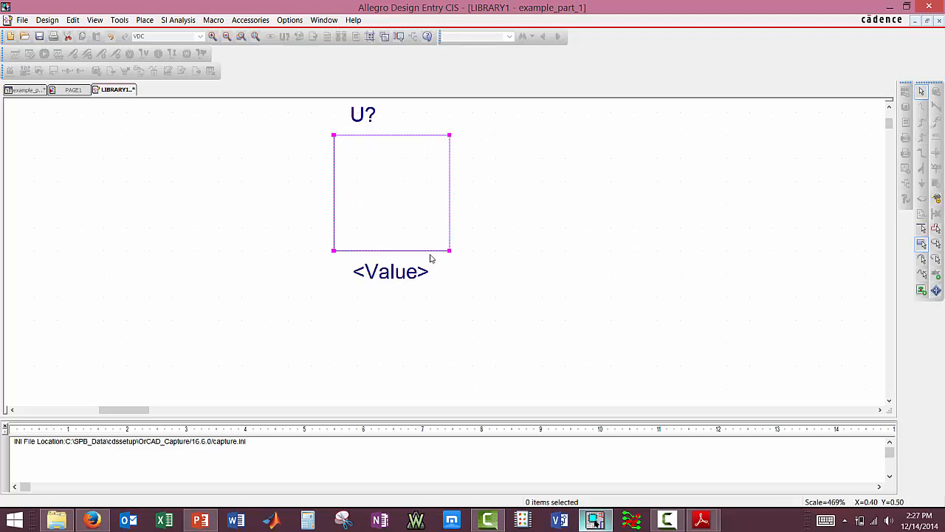
mouse_move(449, 252)
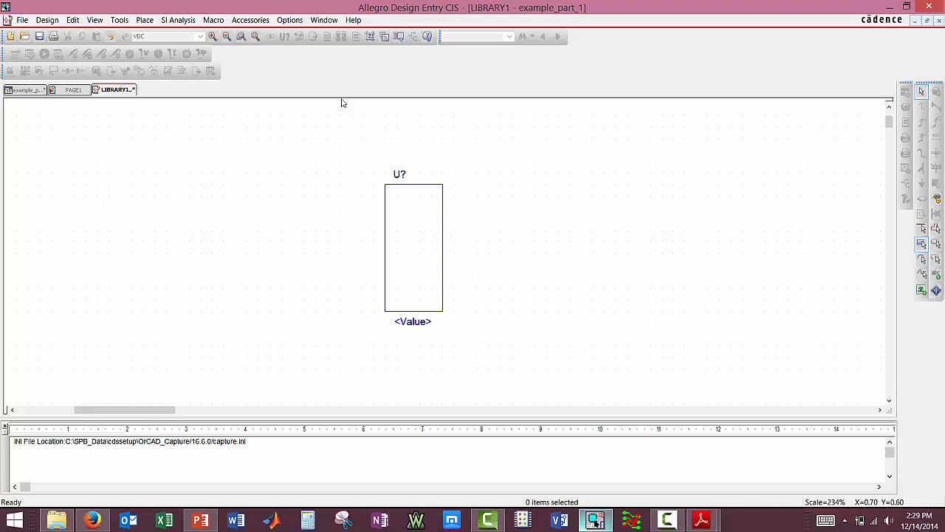
mouse_move(517, 204)
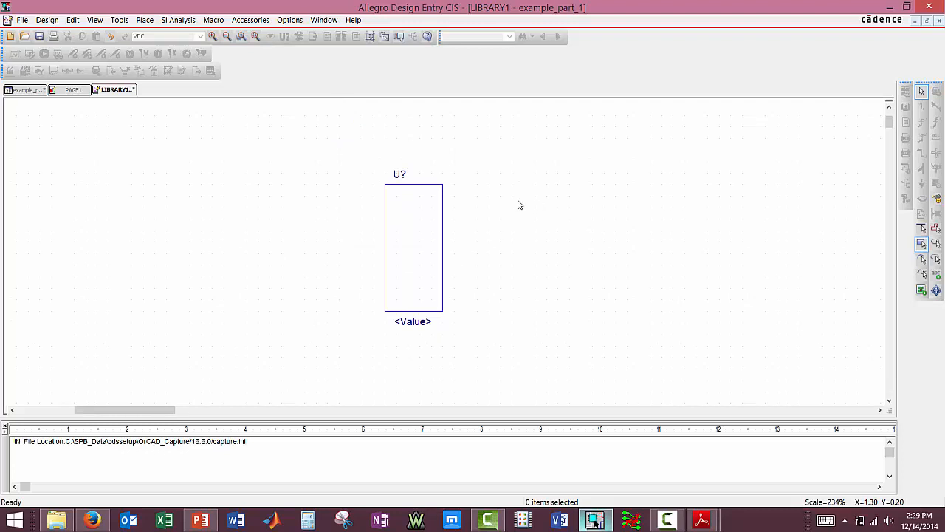
mouse_move(397, 205)
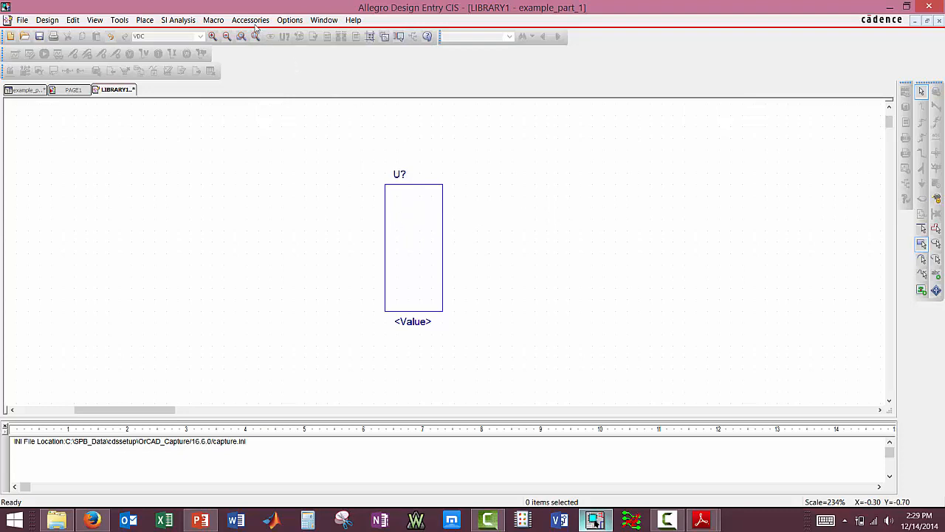
Set the Part and Symbol Grid style to Lines in Preferences > Grid Display.
left_click(290, 21)
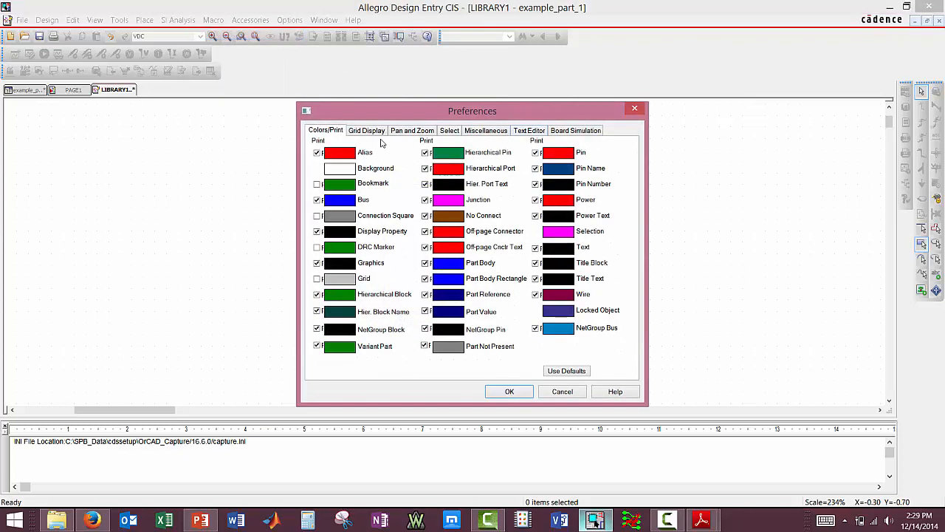
left_click(367, 130)
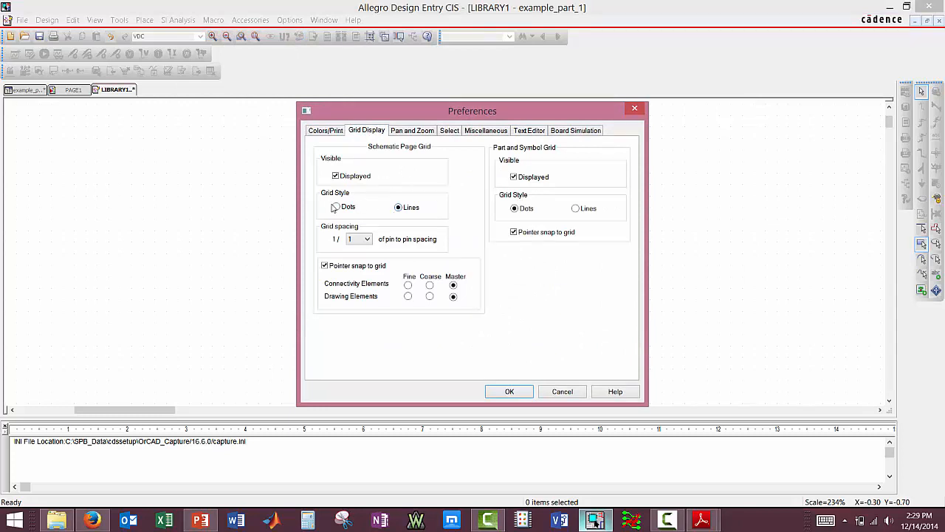
left_click(575, 207)
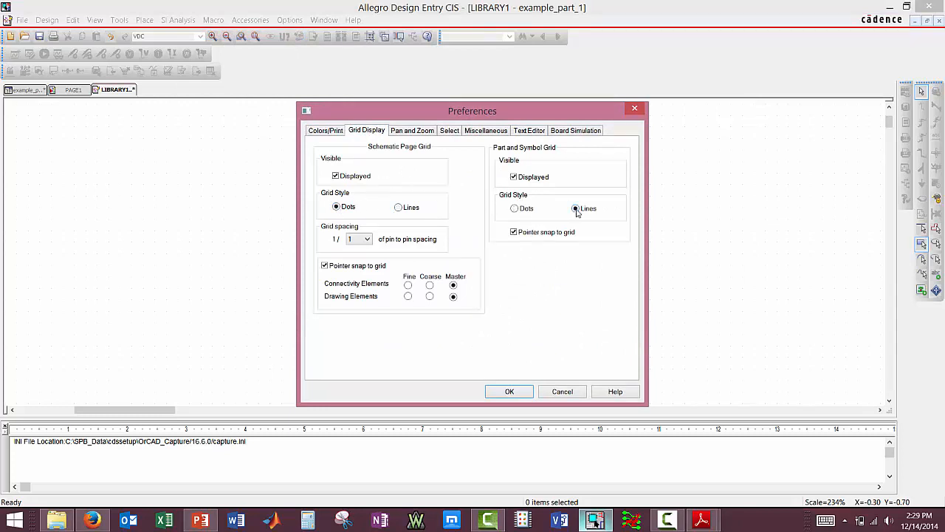
left_click(576, 208)
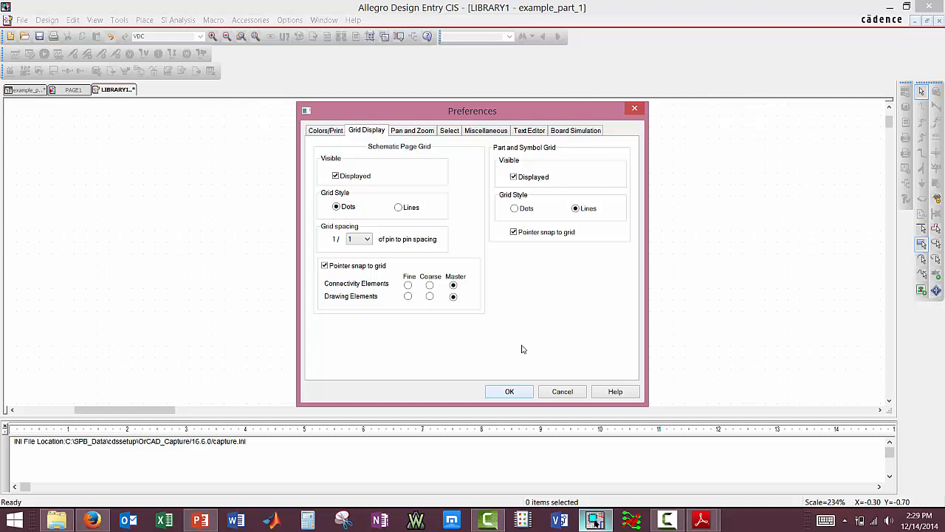
mouse_move(554, 271)
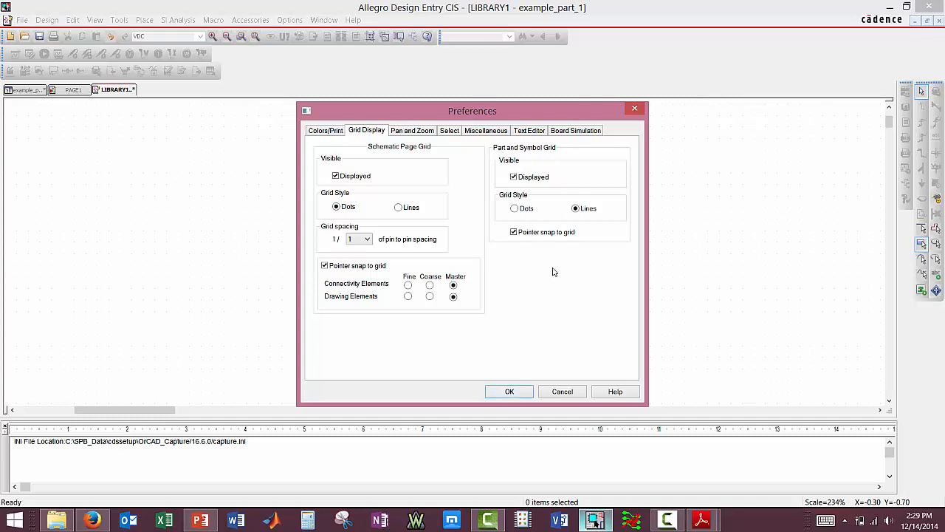
left_click(508, 391)
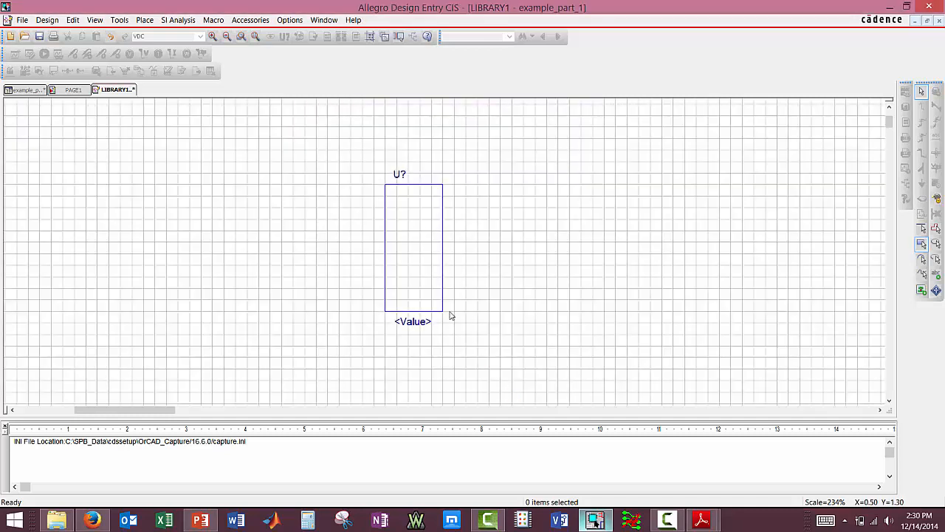
mouse_move(408, 295)
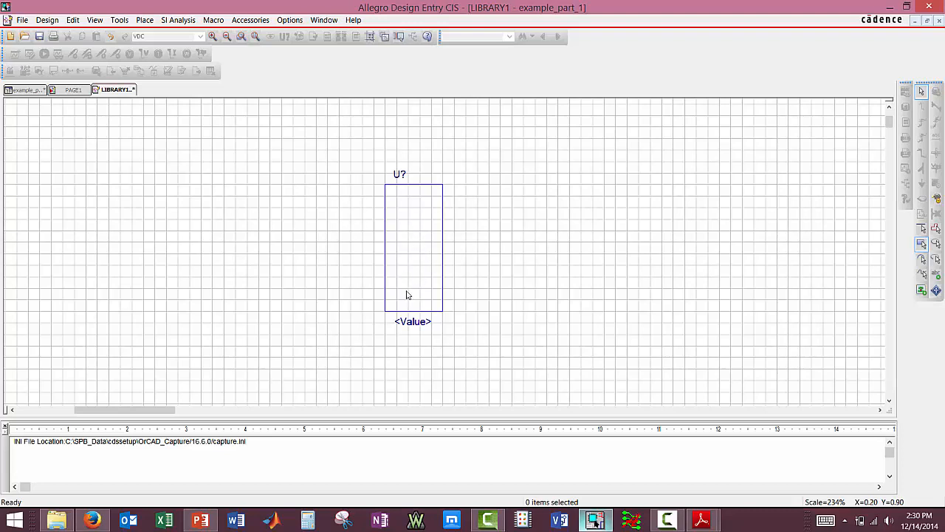
mouse_move(405, 293)
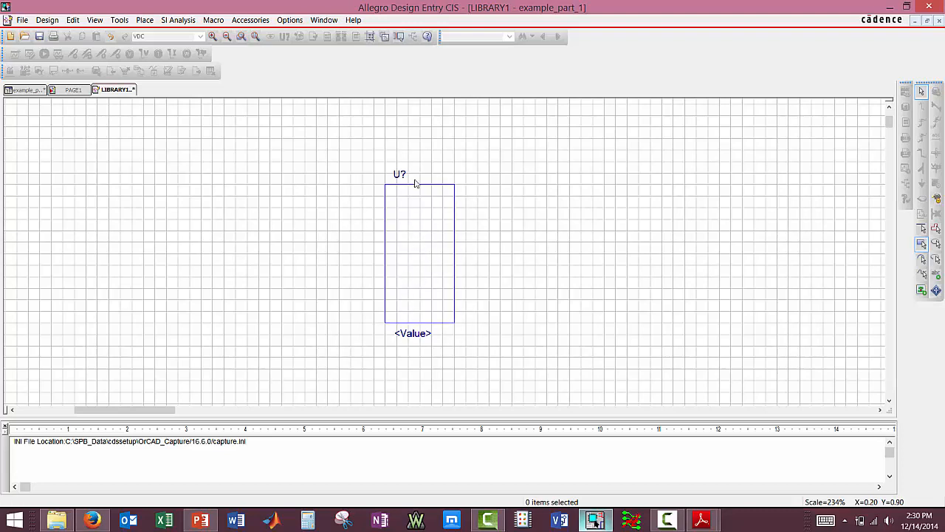
mouse_move(410, 181)
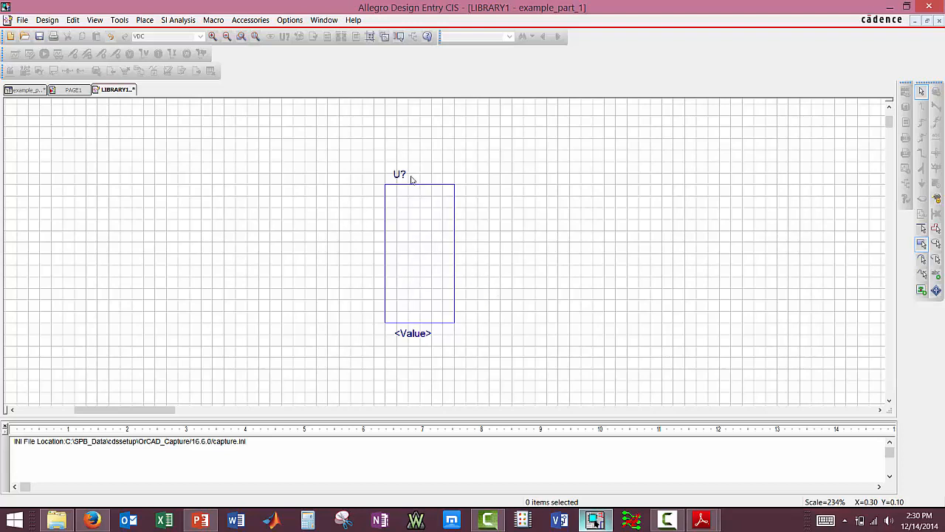
mouse_move(376, 204)
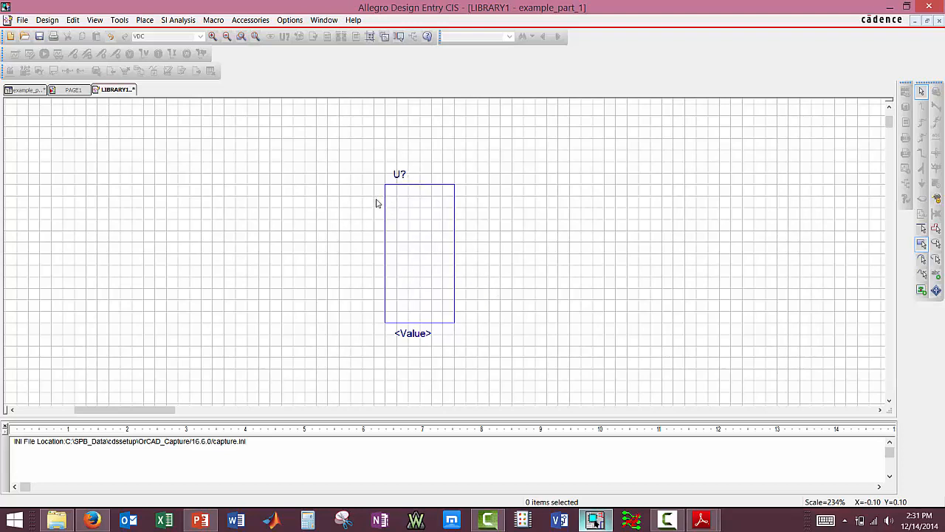
mouse_move(496, 317)
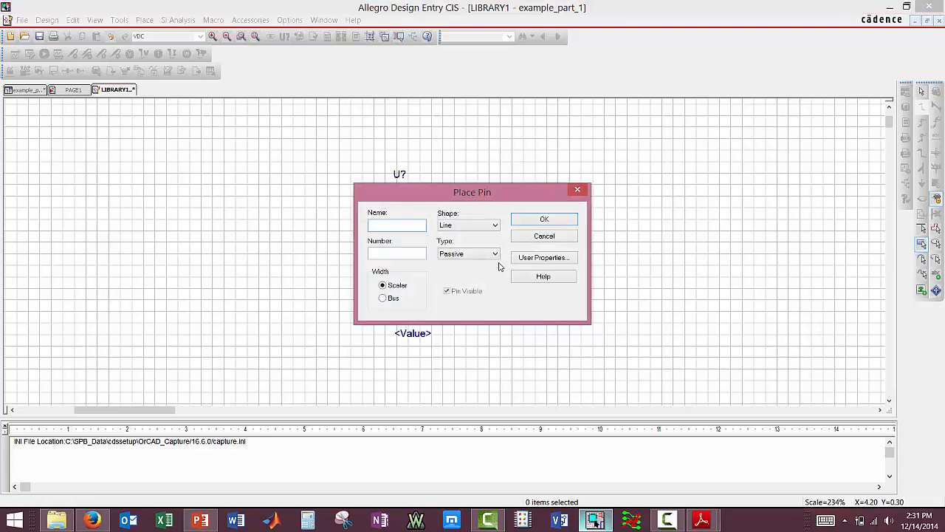
Bring up the Place Pin settings with the Name field ready for entry.
left_click(395, 225)
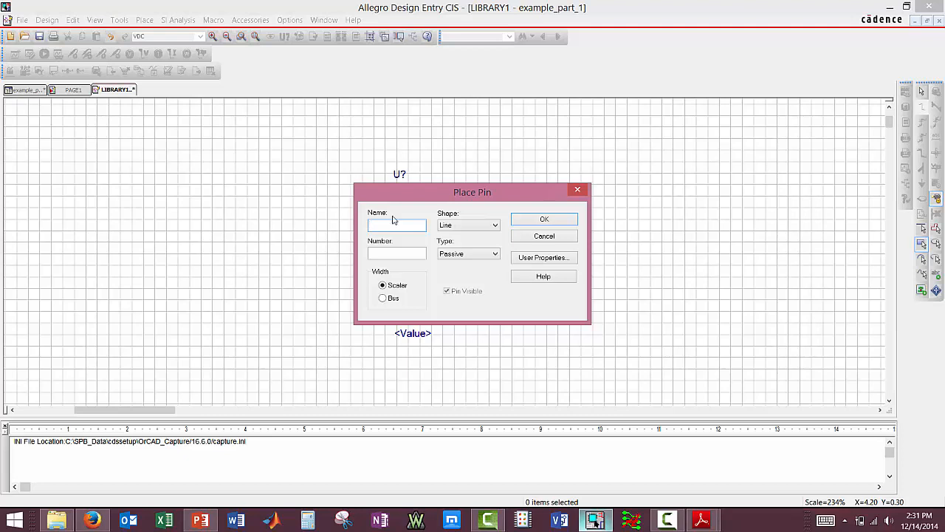
left_click(396, 225)
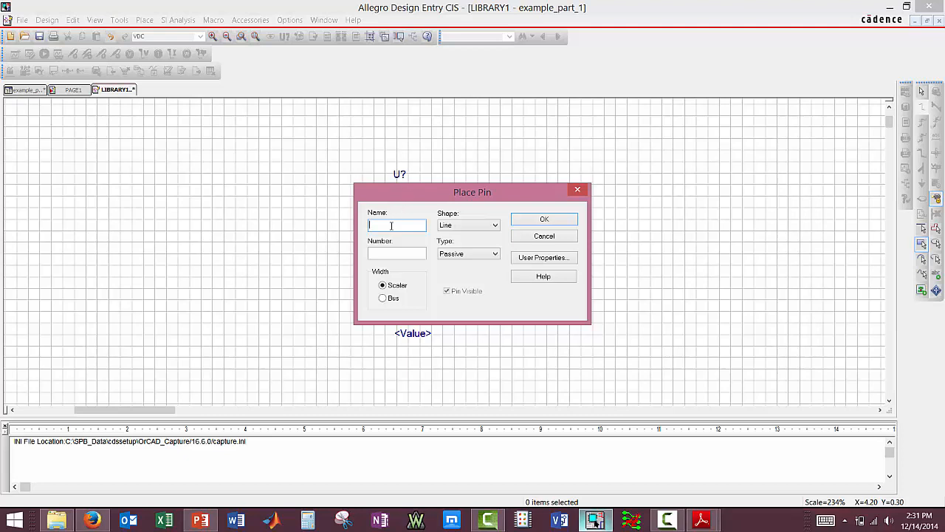
left_click_drag(473, 192, 632, 161)
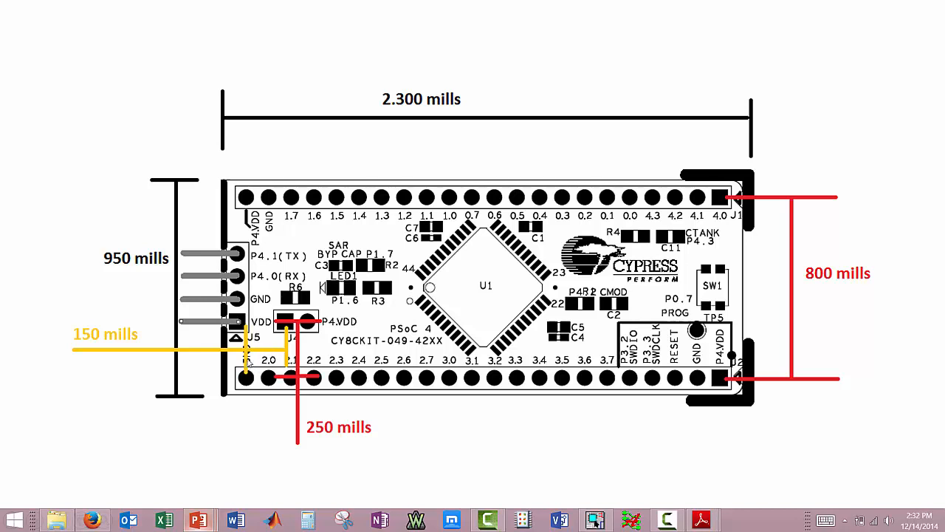
mouse_move(245, 361)
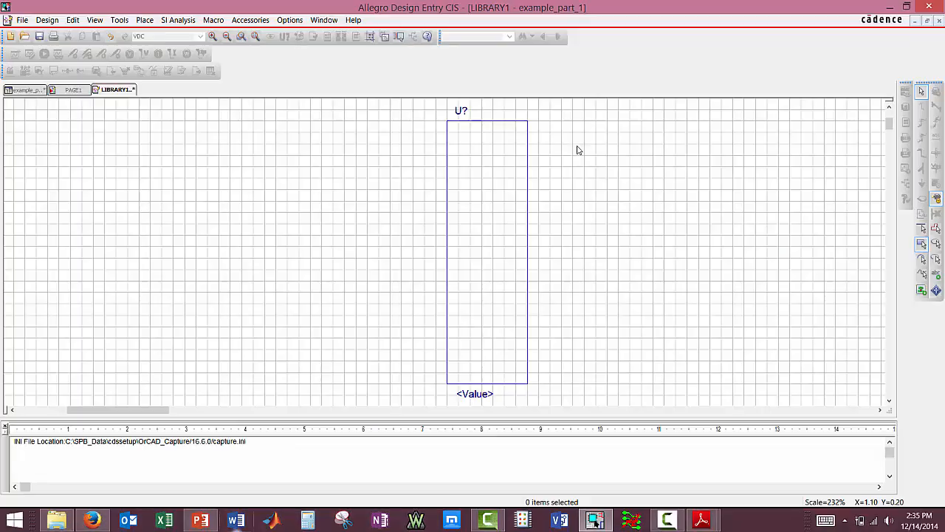
mouse_move(480, 184)
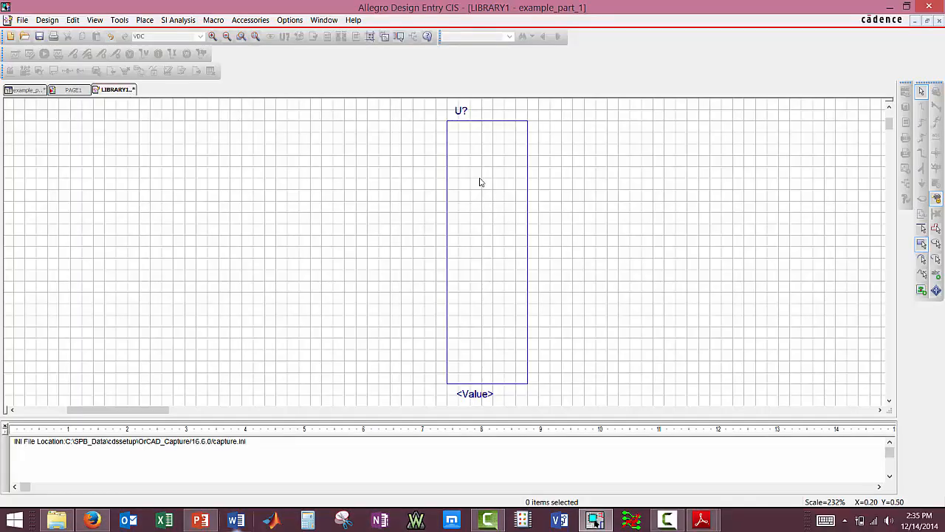
mouse_move(434, 130)
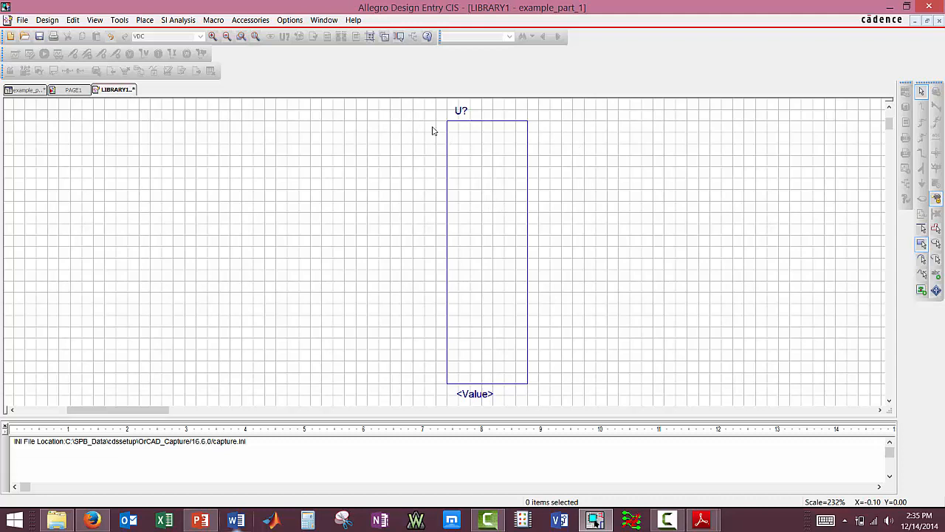
mouse_move(559, 220)
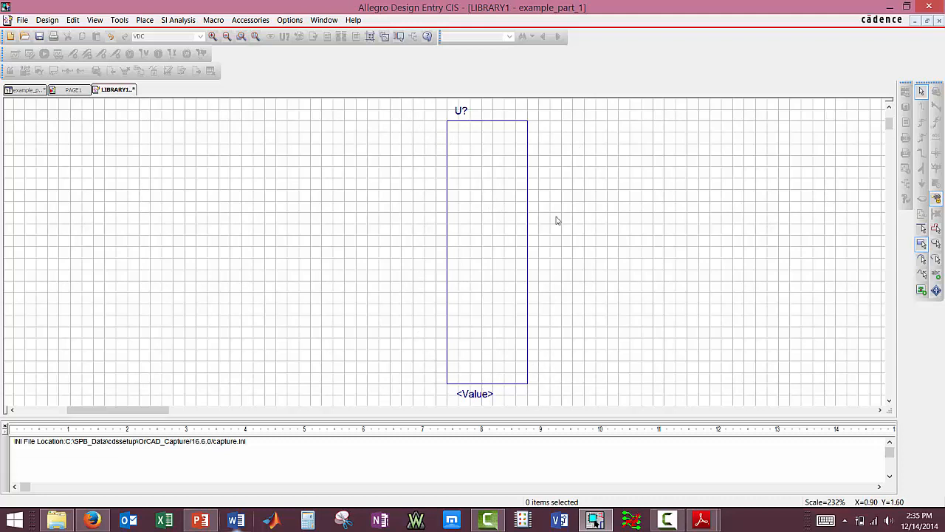
Start adding a pin to the enlarged part body.
left_click(922, 244)
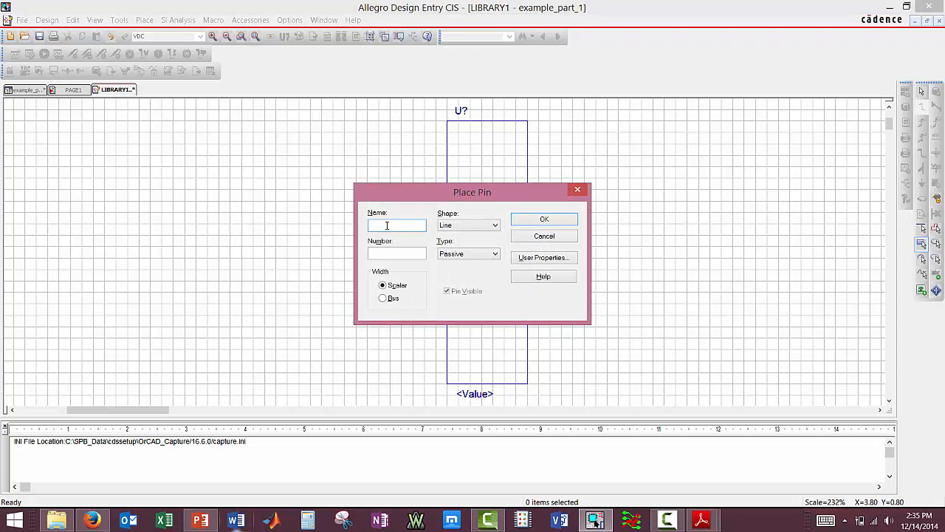
Define the first pin as GND with pin number 1 and confirm it.
type("G")
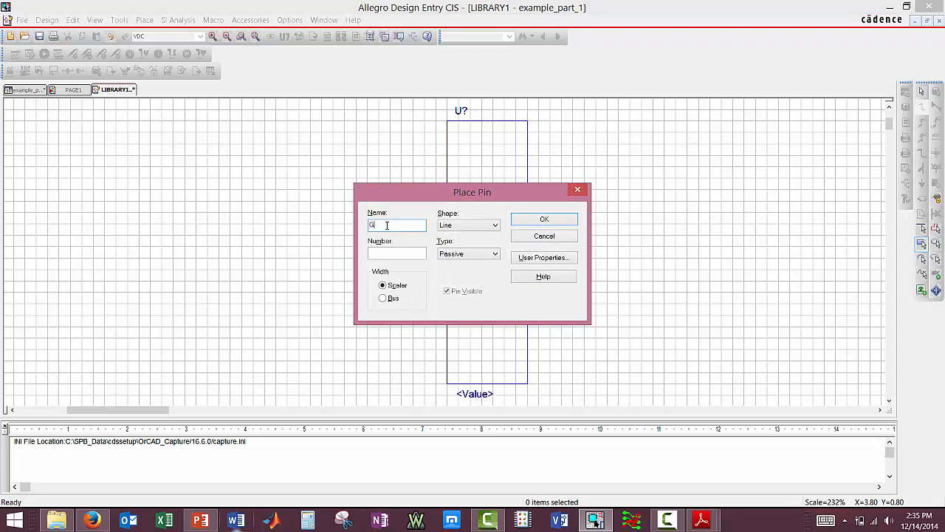
type("ND")
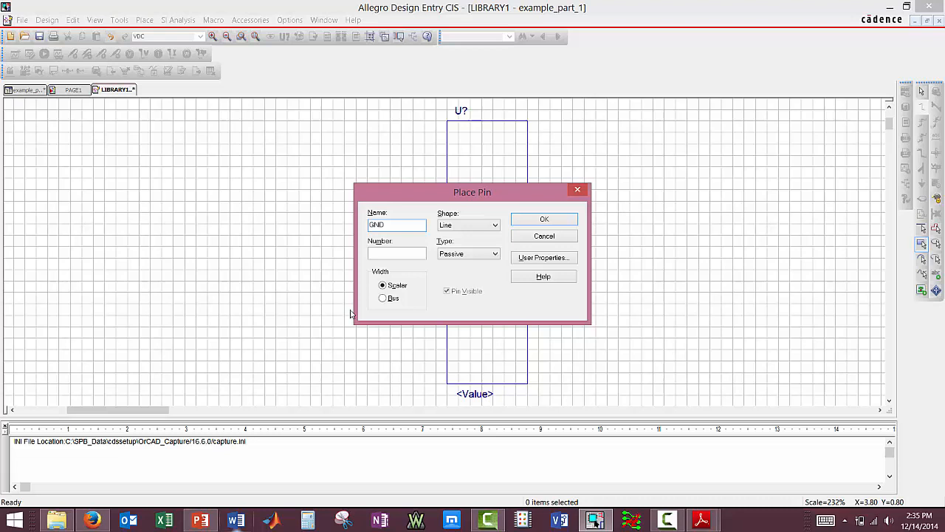
left_click(396, 255)
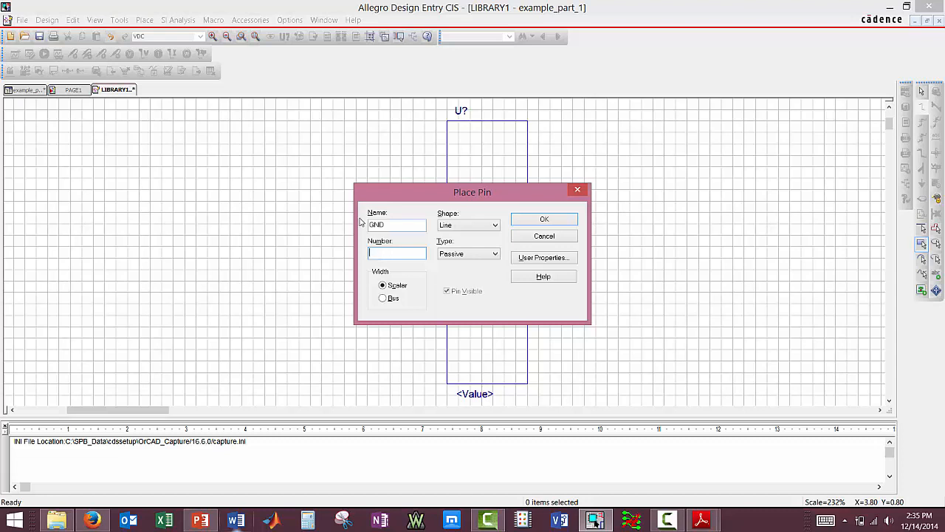
mouse_move(449, 235)
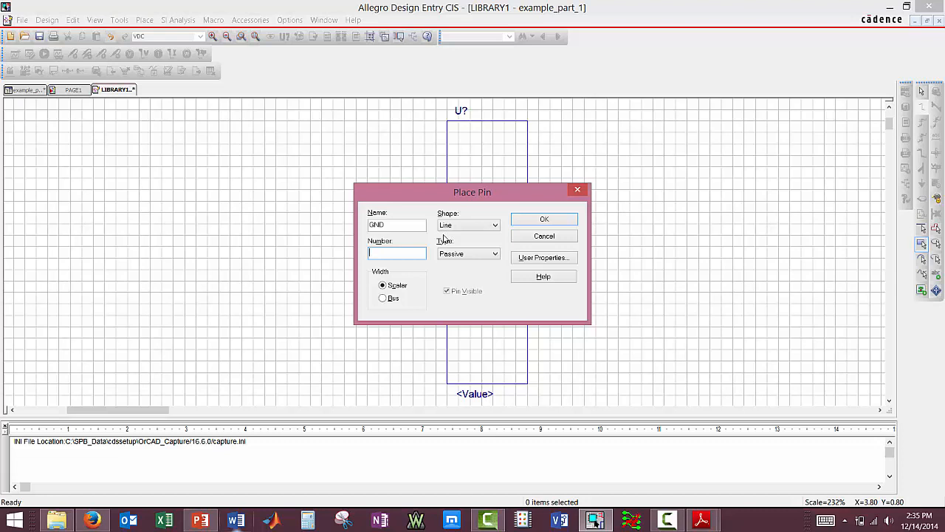
type("1")
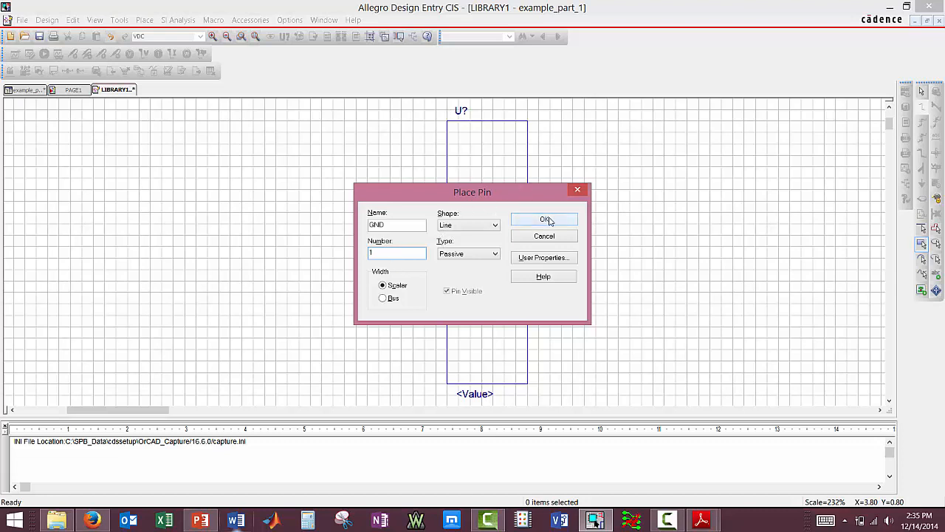
left_click(544, 219)
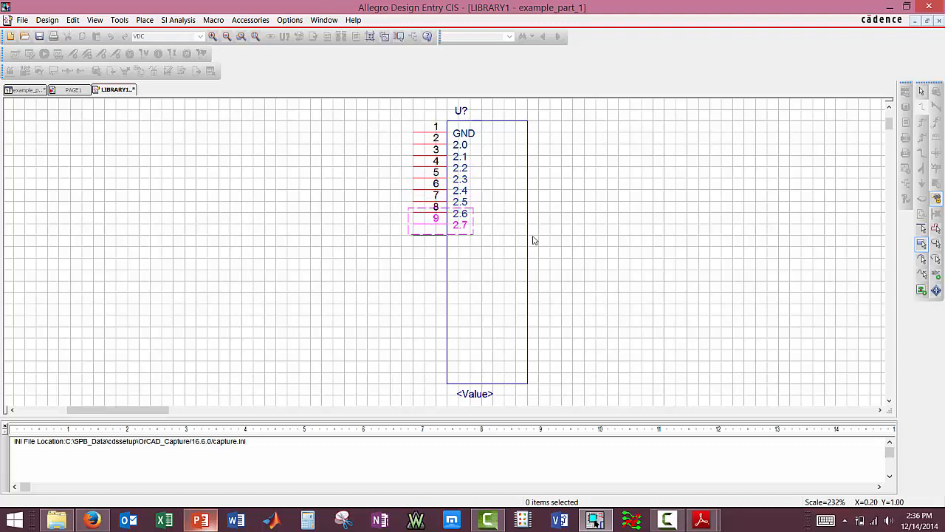
mouse_move(545, 257)
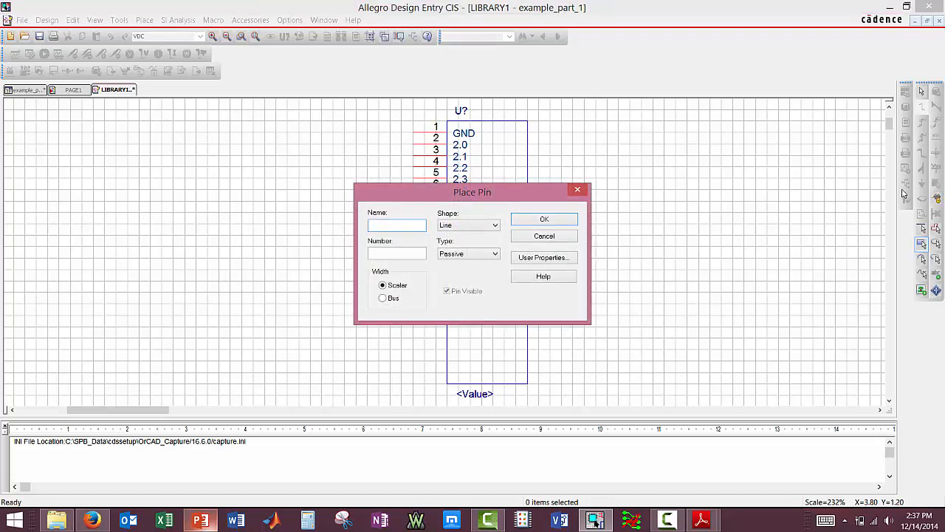
Confirm the pin settings while adding the left-side pins.
left_click(544, 218)
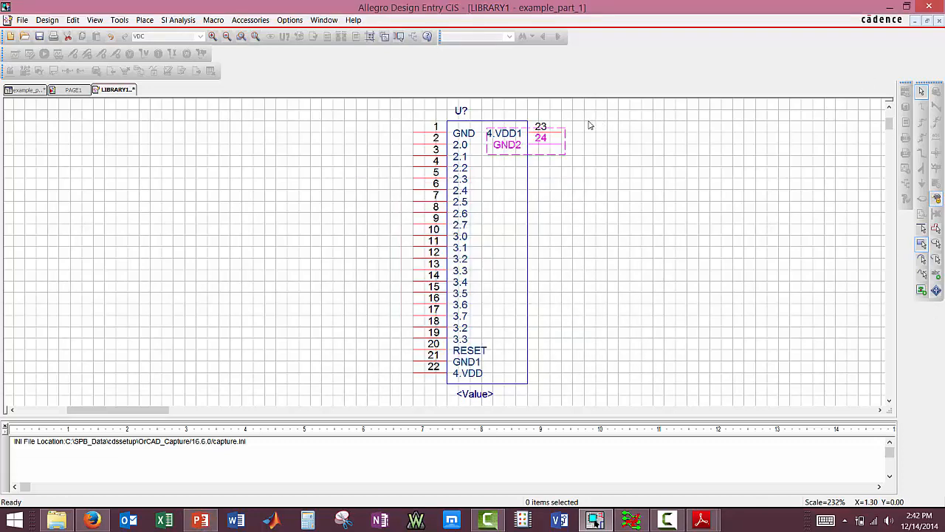
mouse_move(470, 136)
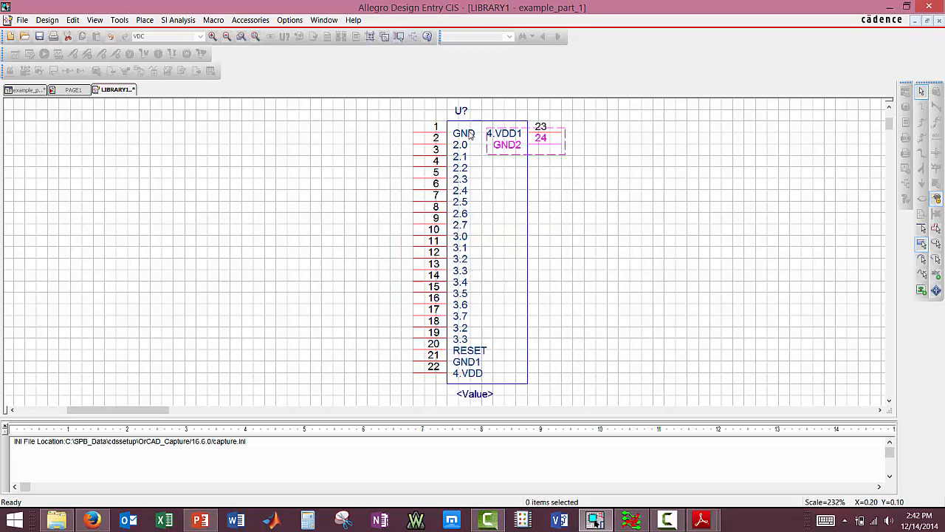
mouse_move(465, 369)
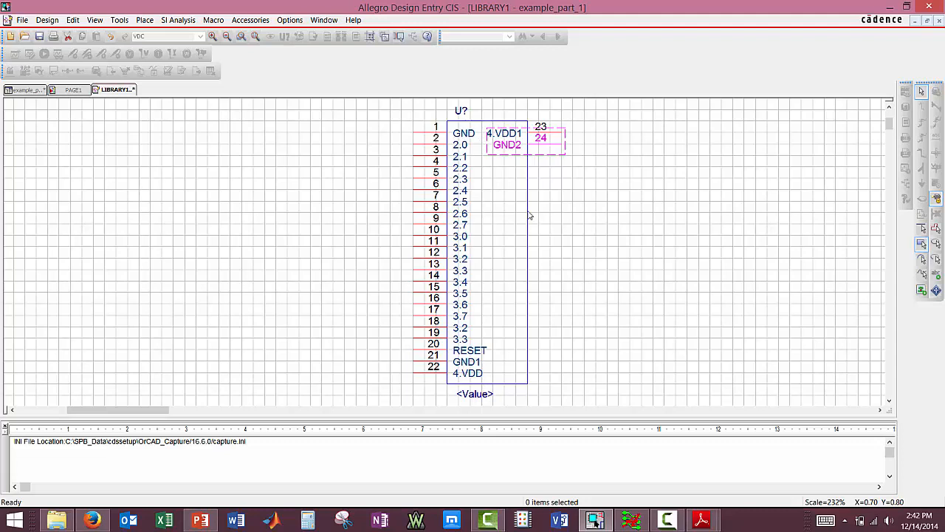
mouse_move(521, 148)
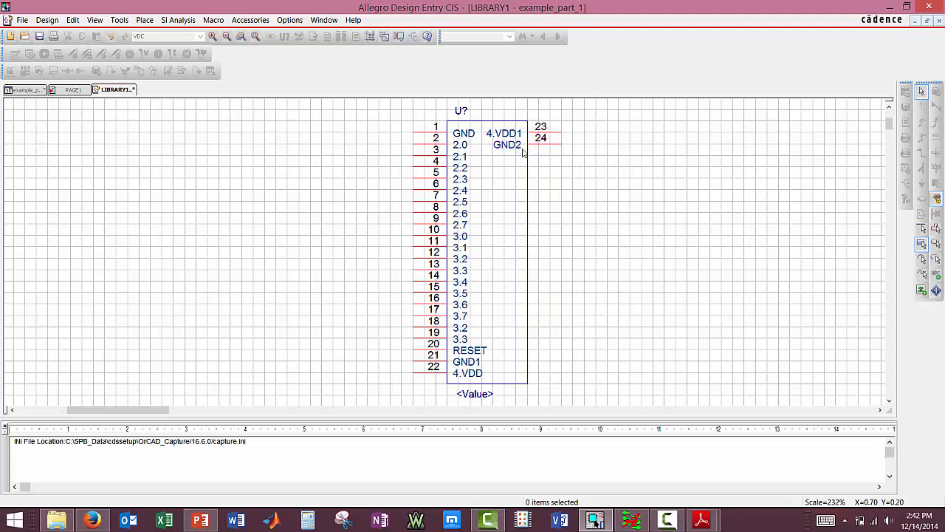
mouse_move(436, 131)
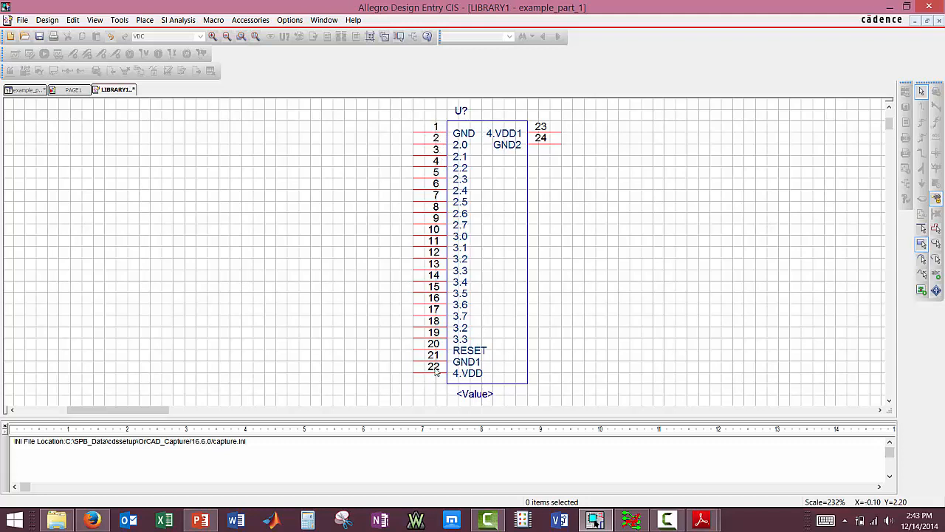
mouse_move(546, 136)
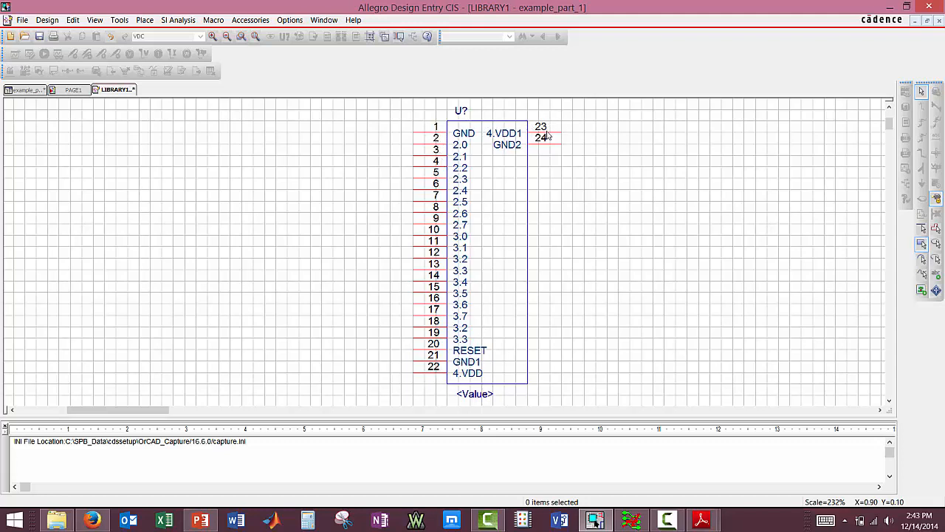
mouse_move(538, 378)
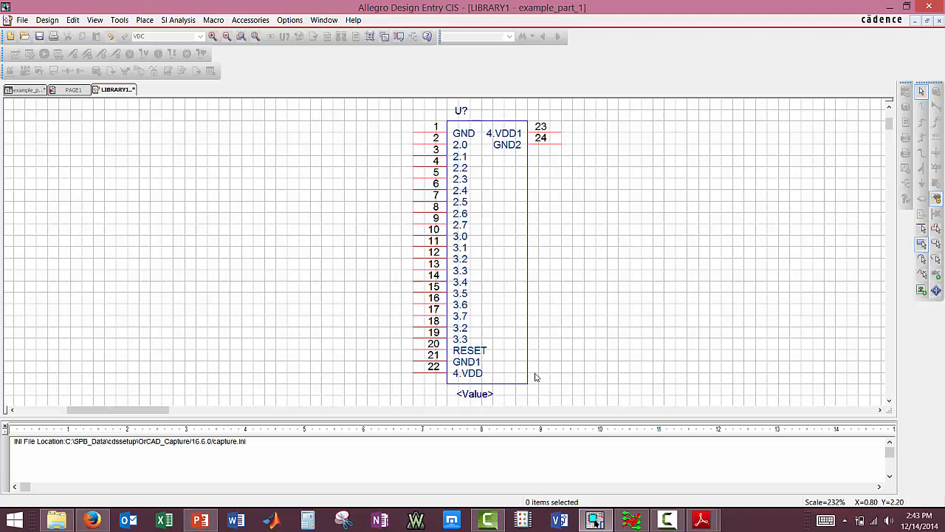
mouse_move(543, 373)
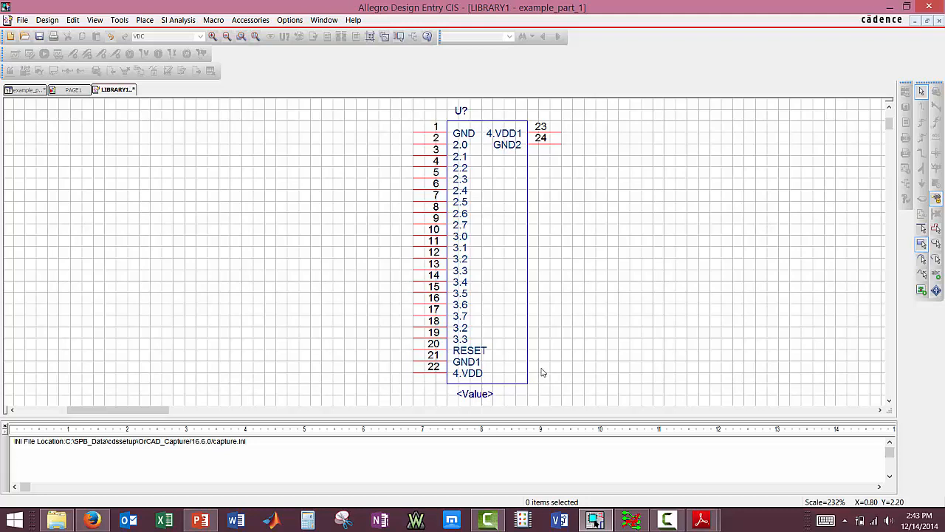
mouse_move(526, 174)
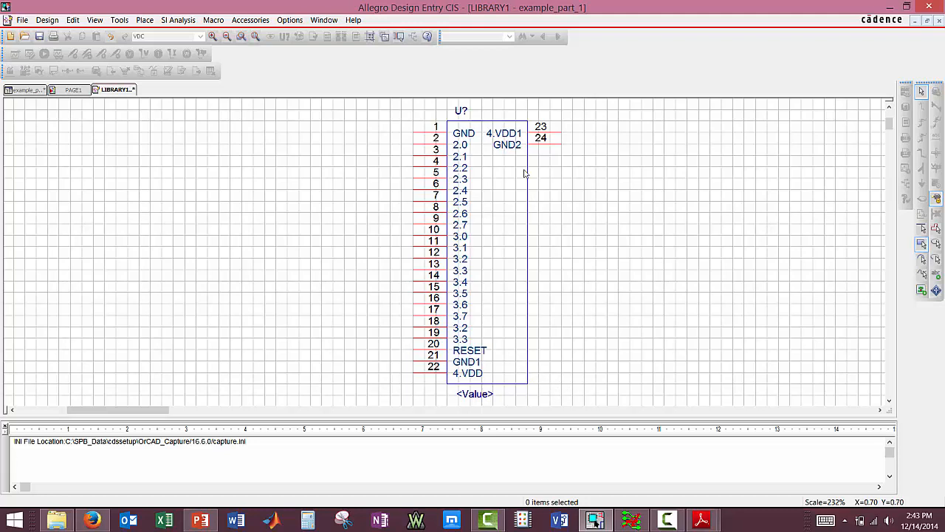
mouse_move(569, 167)
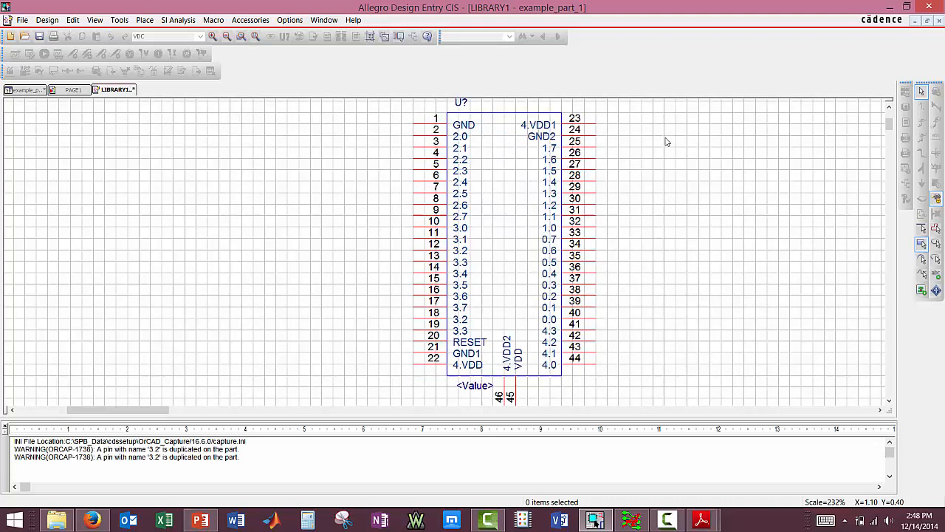
mouse_move(680, 169)
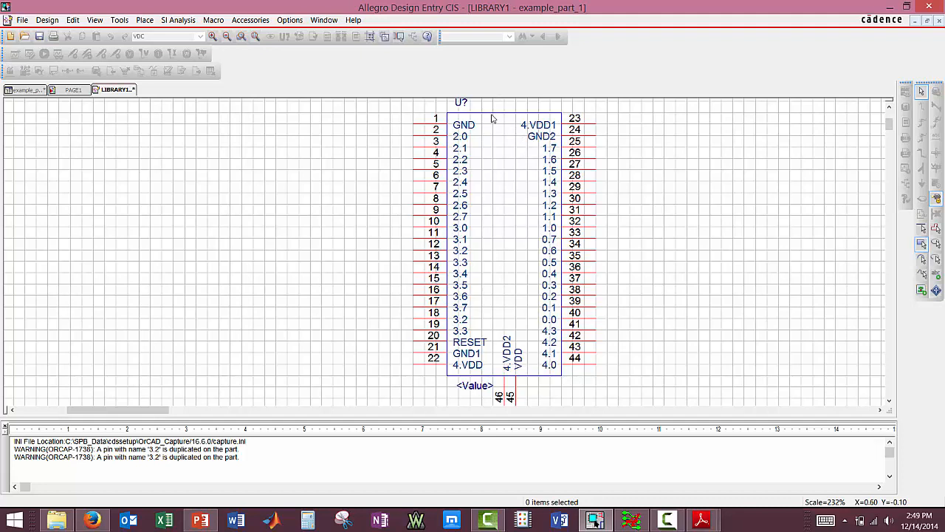
mouse_move(437, 287)
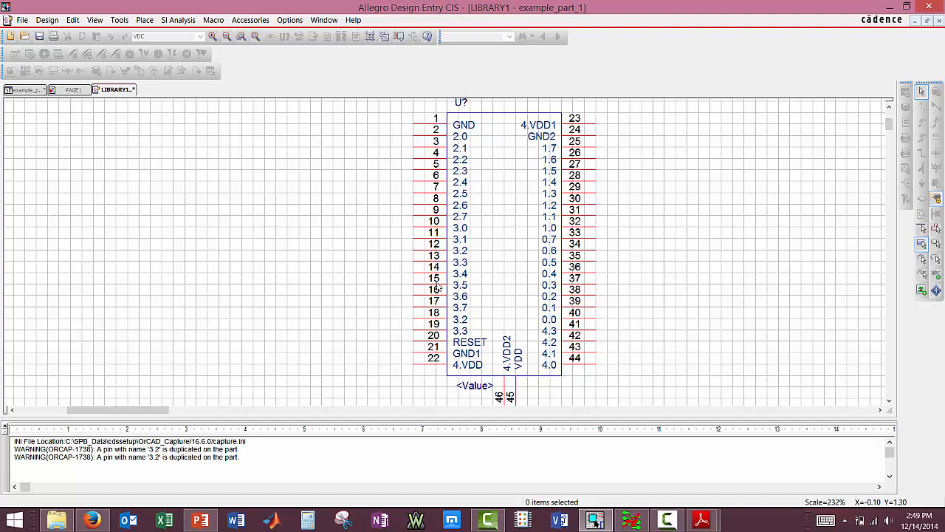
mouse_move(548, 152)
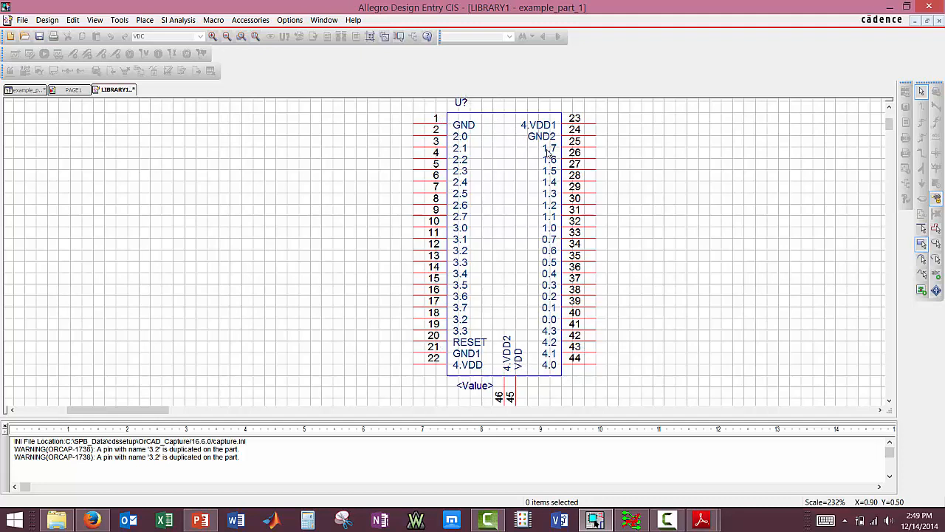
mouse_move(574, 165)
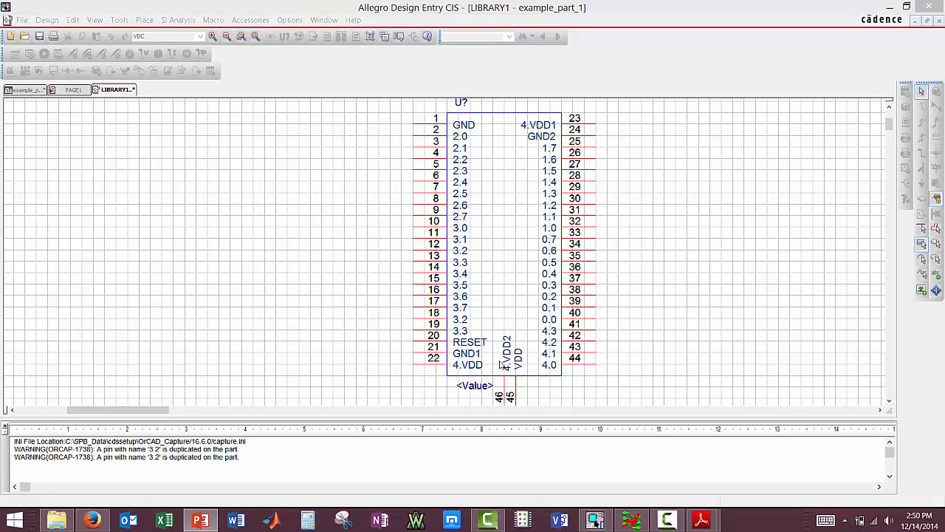
mouse_move(523, 355)
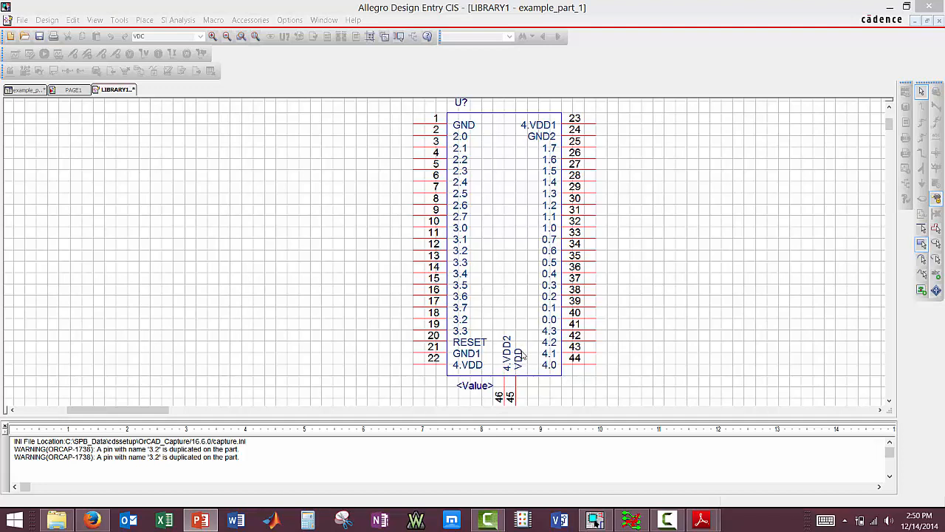
mouse_move(499, 316)
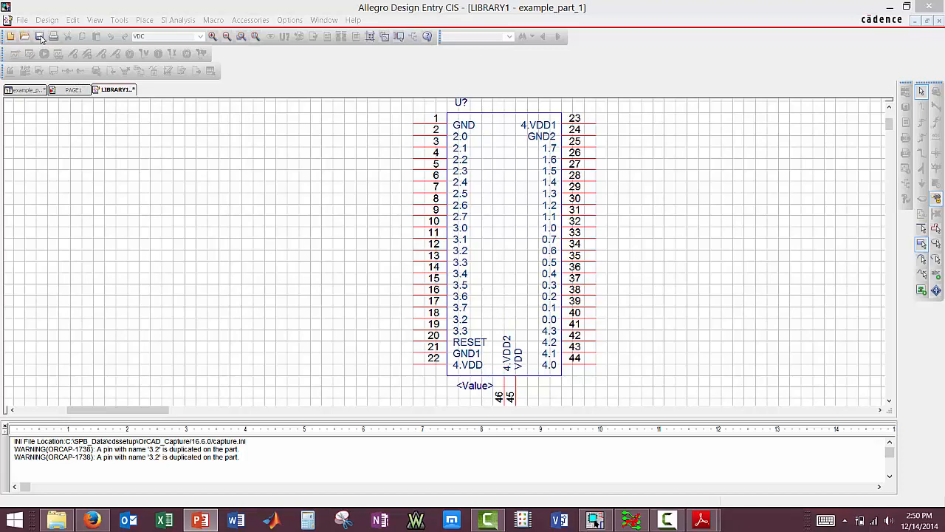
Save the finished 46-pin part and acknowledge the duplicate pin name 3.2 warning.
left_click(41, 37)
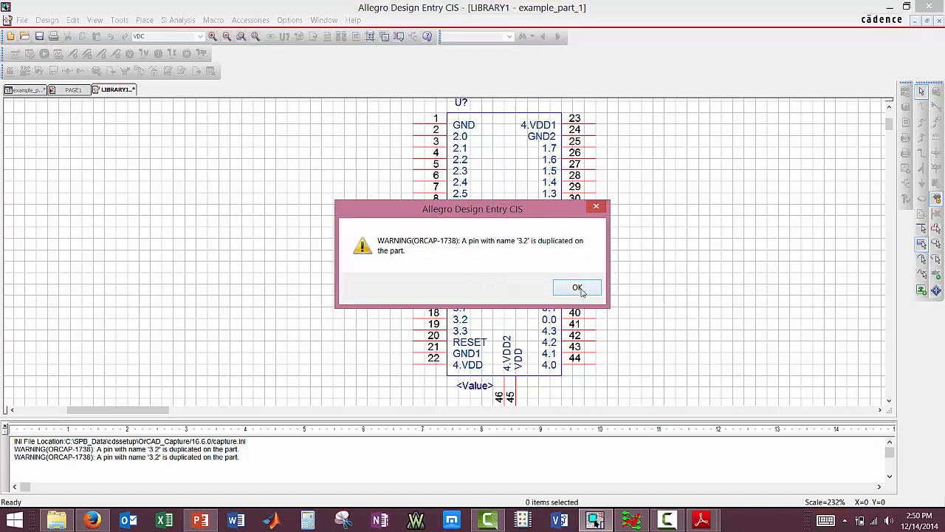
left_click(578, 287)
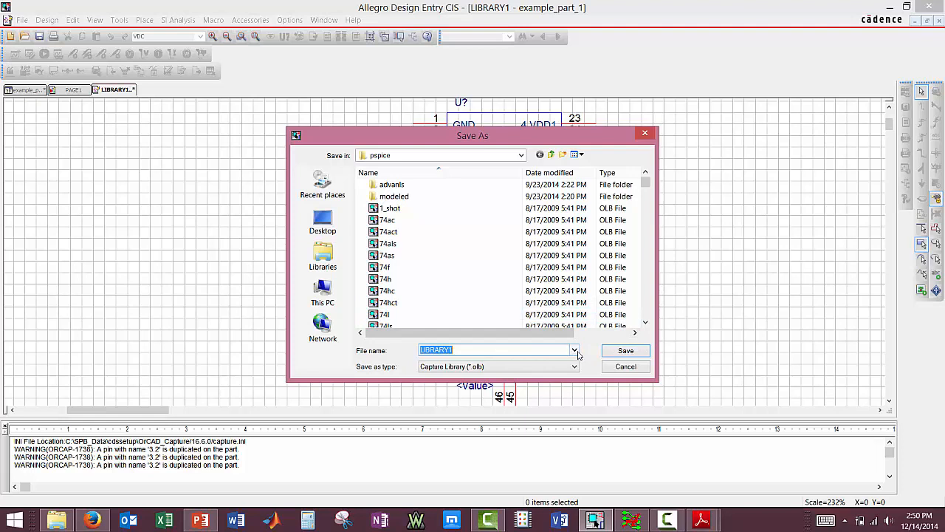
mouse_move(594, 356)
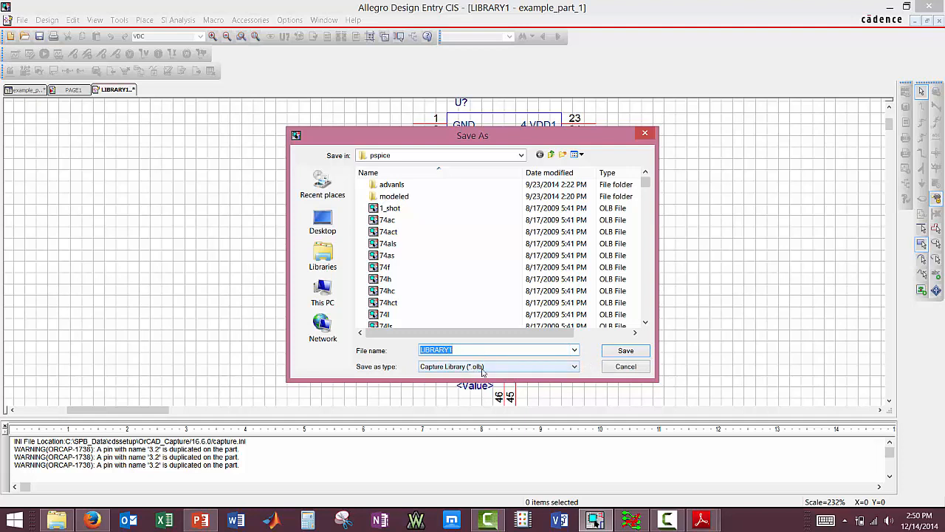
Save the library as example_part_1.olb inside the new my_parts folder.
left_click(386, 290)
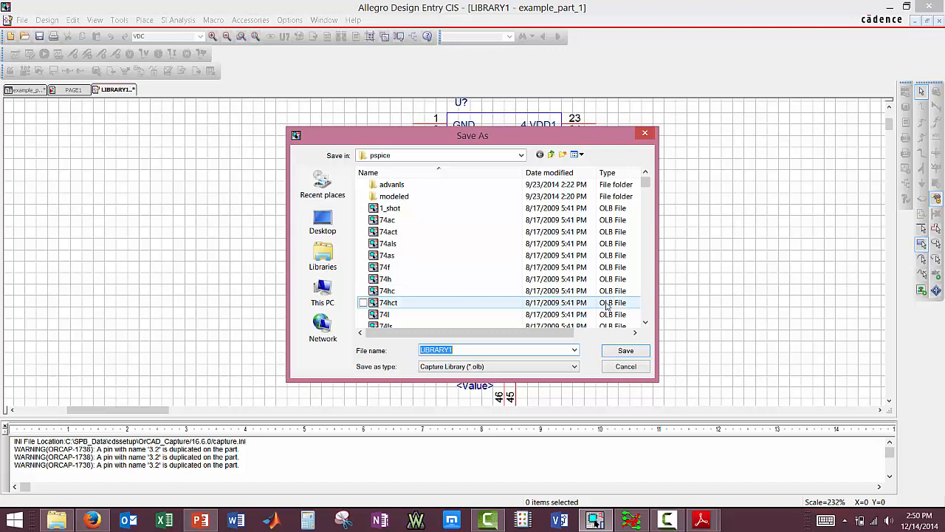
left_click(384, 313)
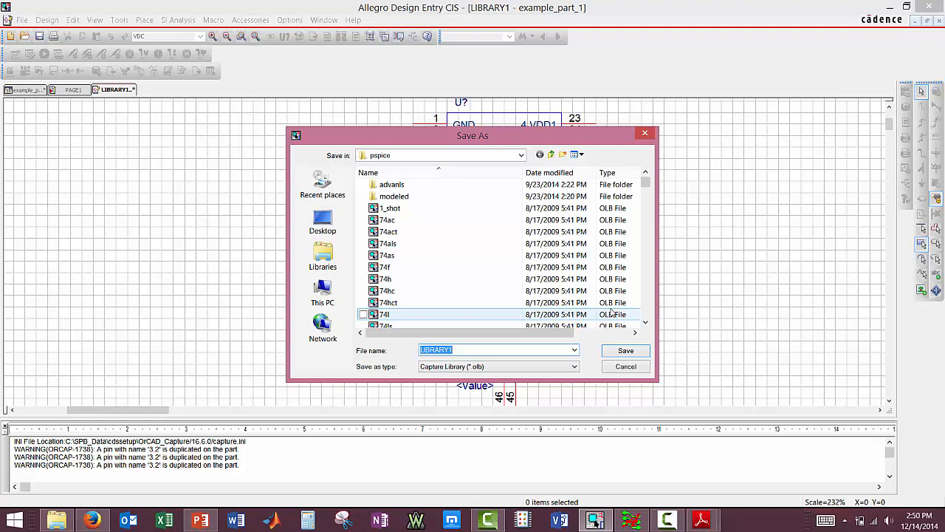
left_click(384, 278)
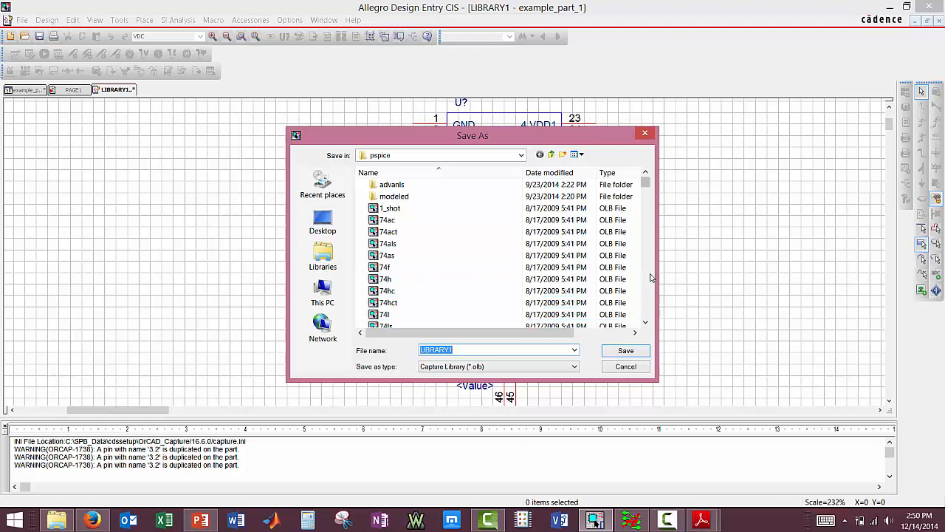
left_click(396, 313)
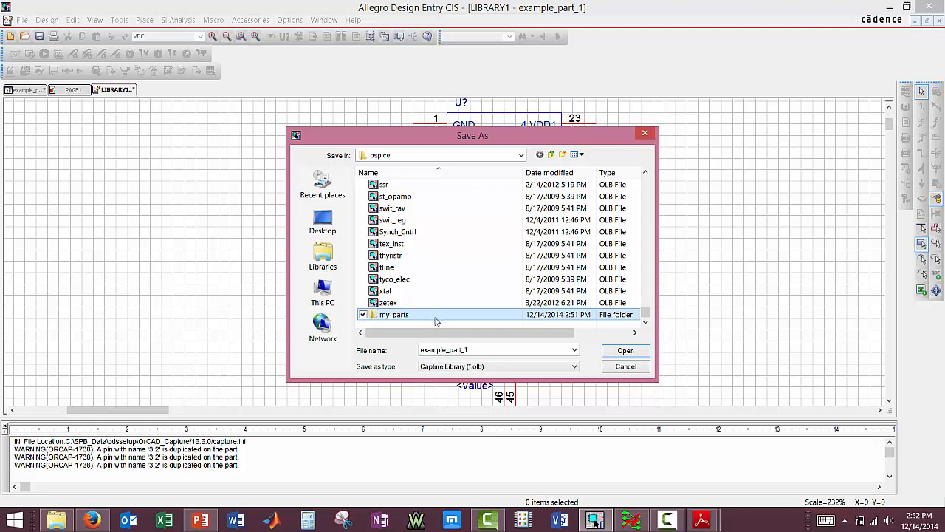
double_click(394, 314)
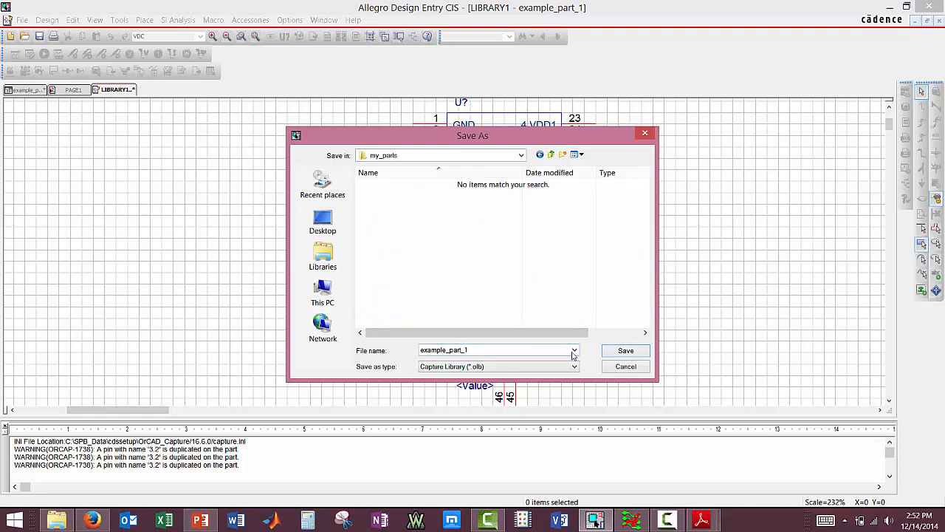
left_click(624, 350)
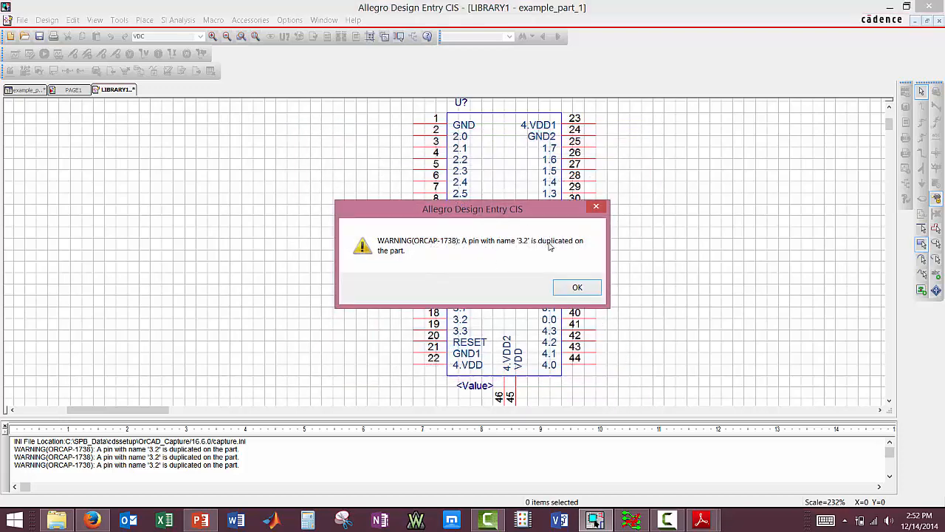
mouse_move(526, 244)
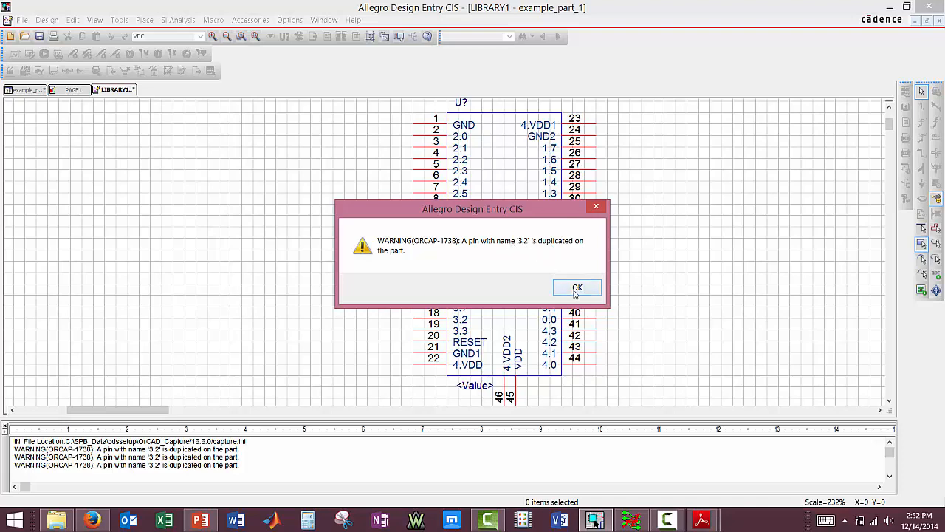
Dismiss the duplicate-pin warning and rename pin 18 from 3.2 to 3.2a.
left_click(576, 286)
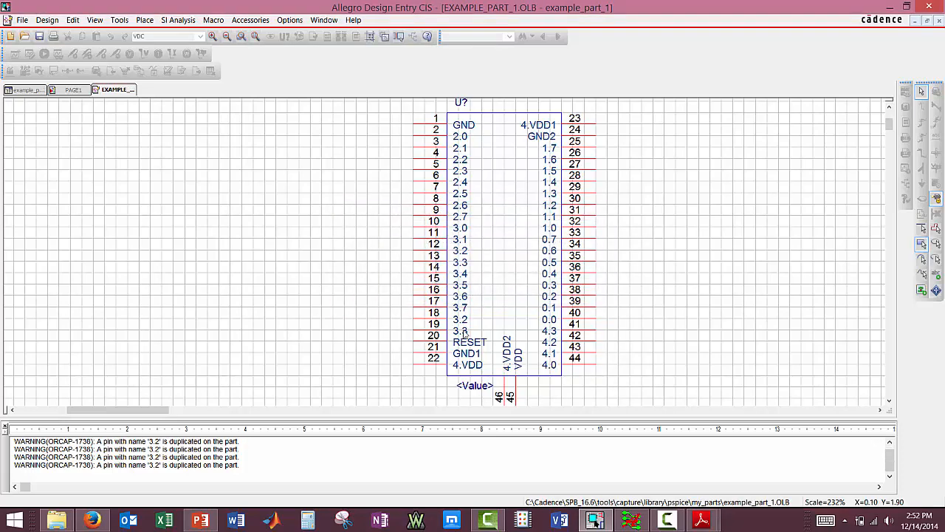
mouse_move(465, 322)
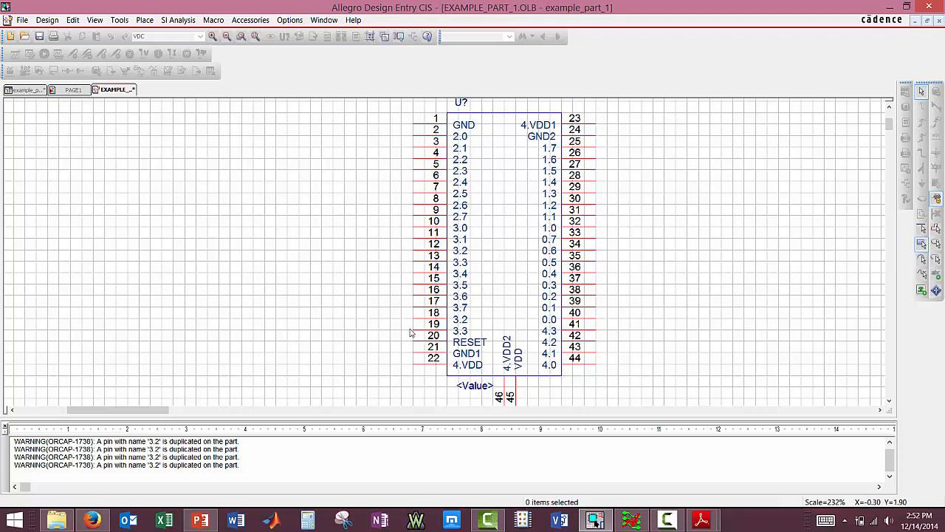
double_click(460, 319)
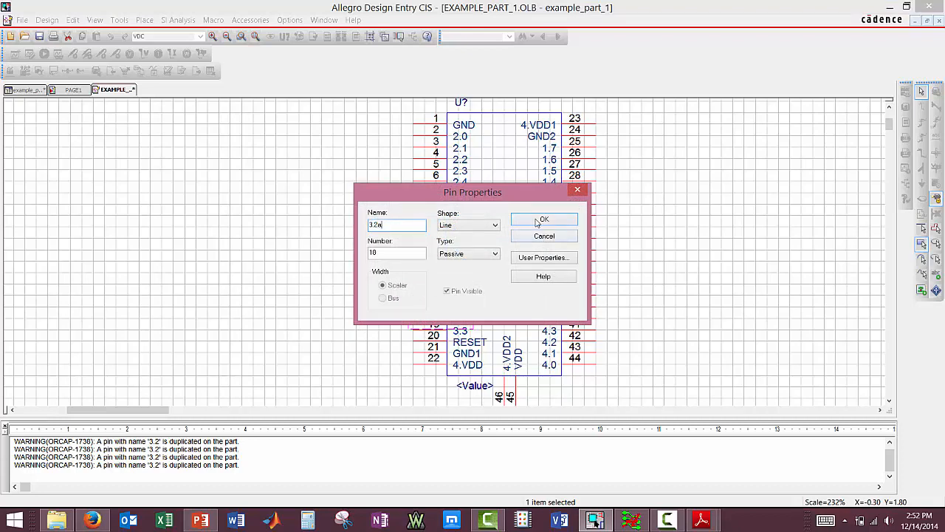
left_click(544, 218)
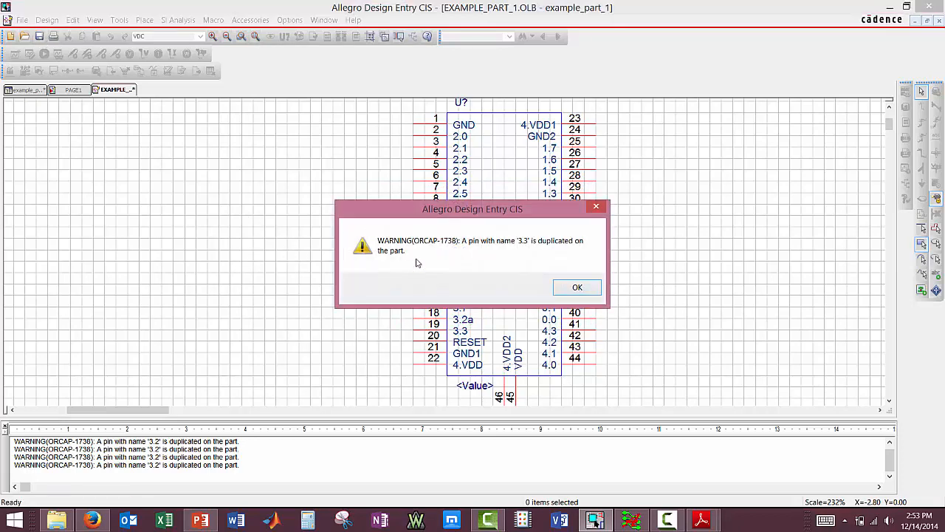
Dismiss the second warning and rename pin 19 from 3.3 to 3.3a.
left_click(578, 287)
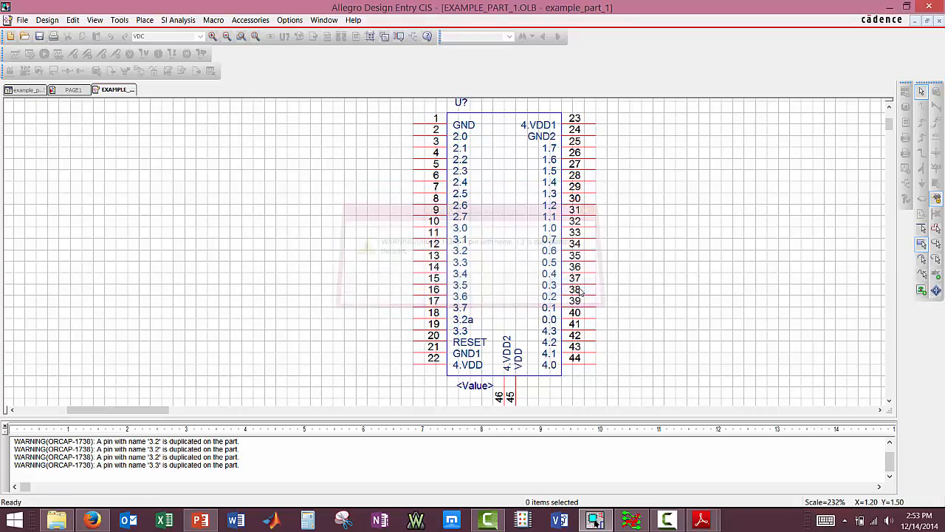
double_click(460, 331)
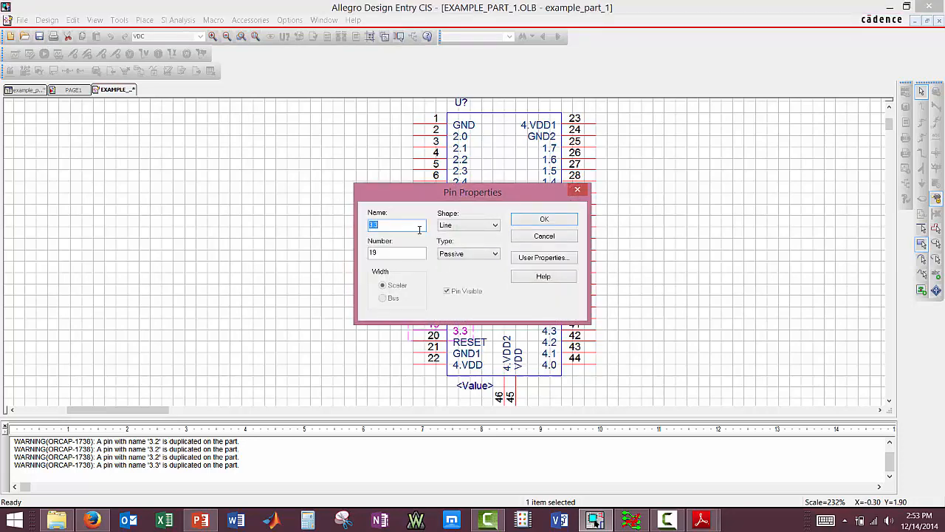
type("3.3e")
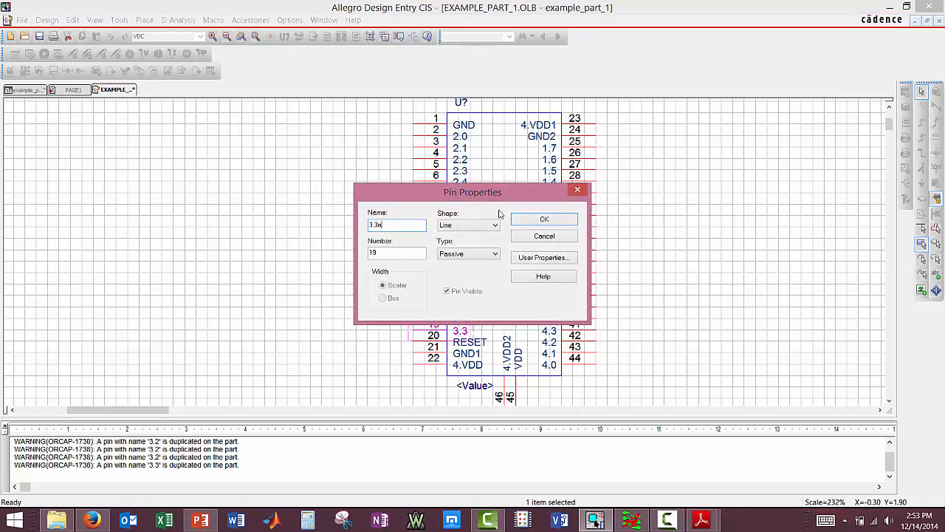
left_click(543, 219)
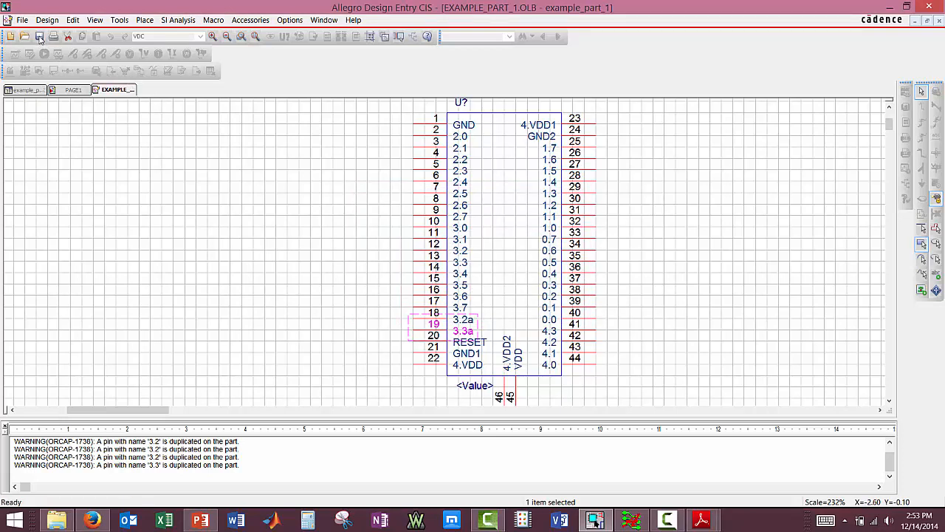
left_click(251, 116)
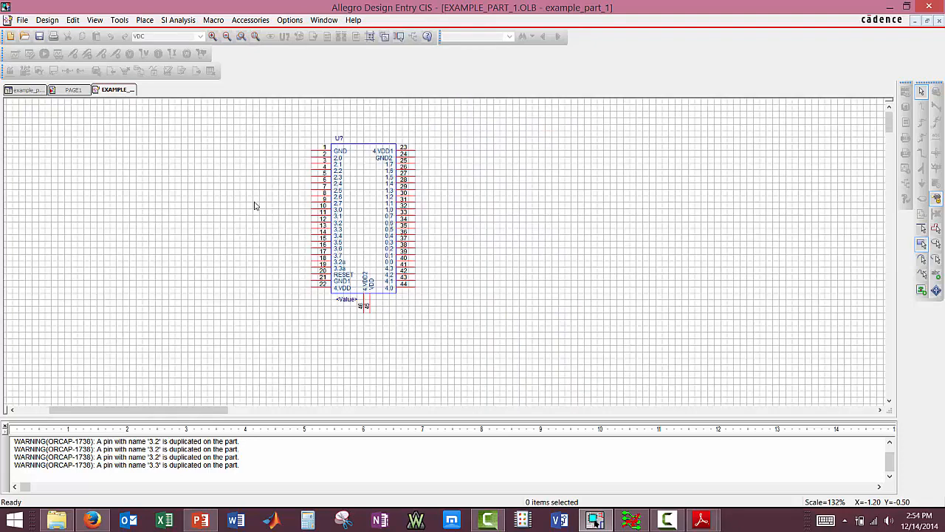
mouse_move(115, 90)
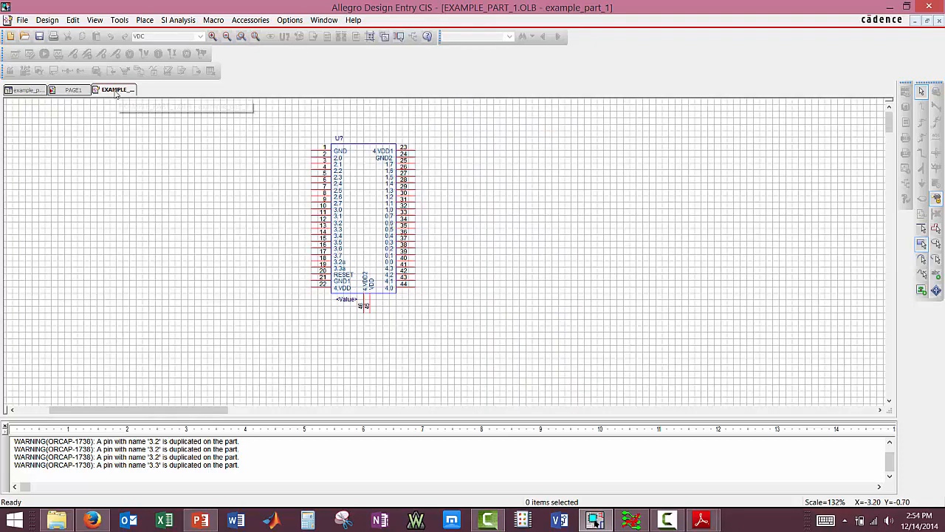
Close the EXAMPLE_PART_1 library window so the op-amp schematic PAGE1 shows.
right_click(115, 91)
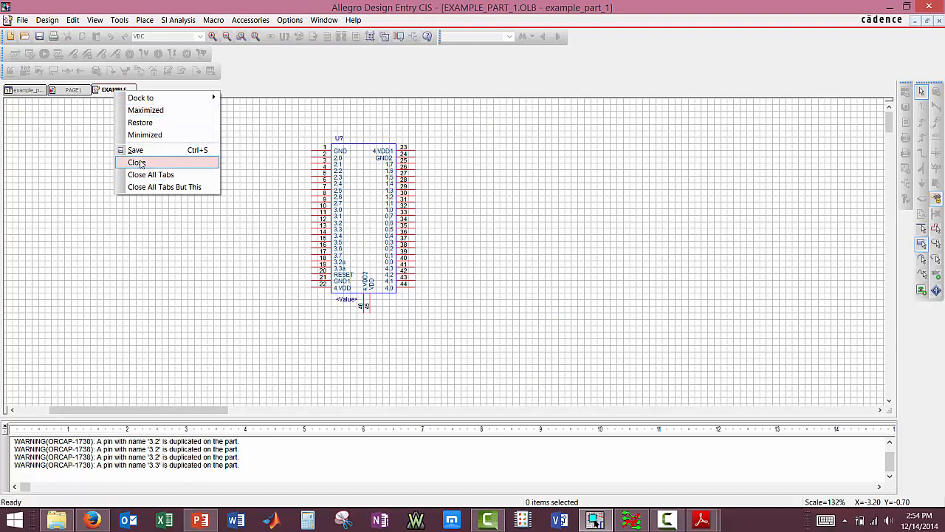
left_click(138, 162)
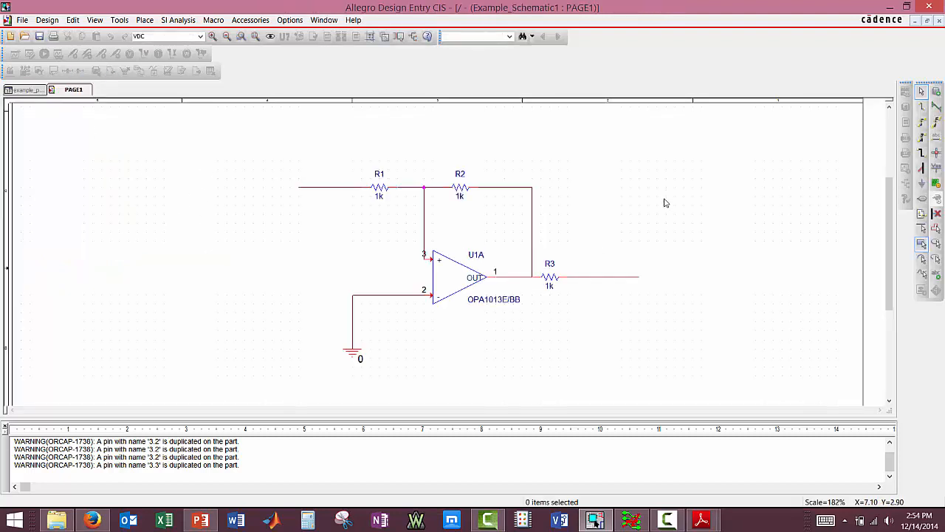
mouse_move(431, 176)
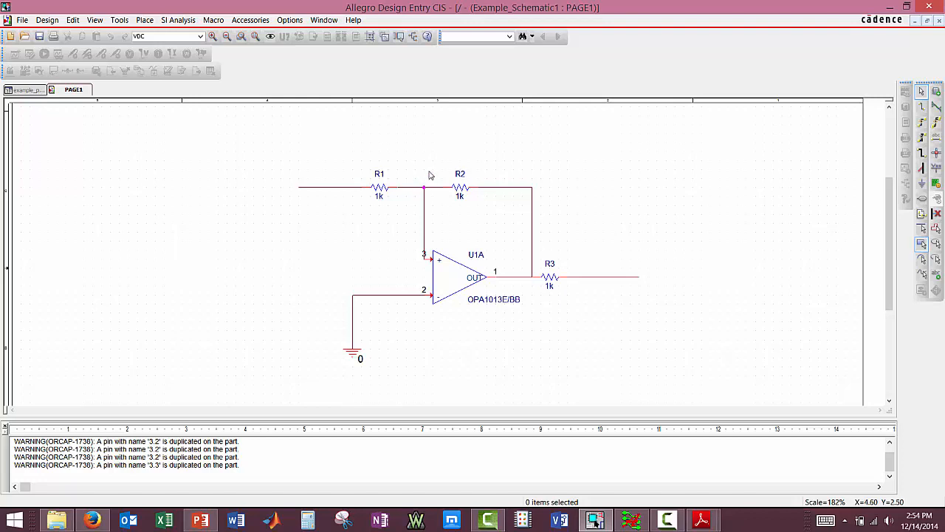
mouse_move(914, 105)
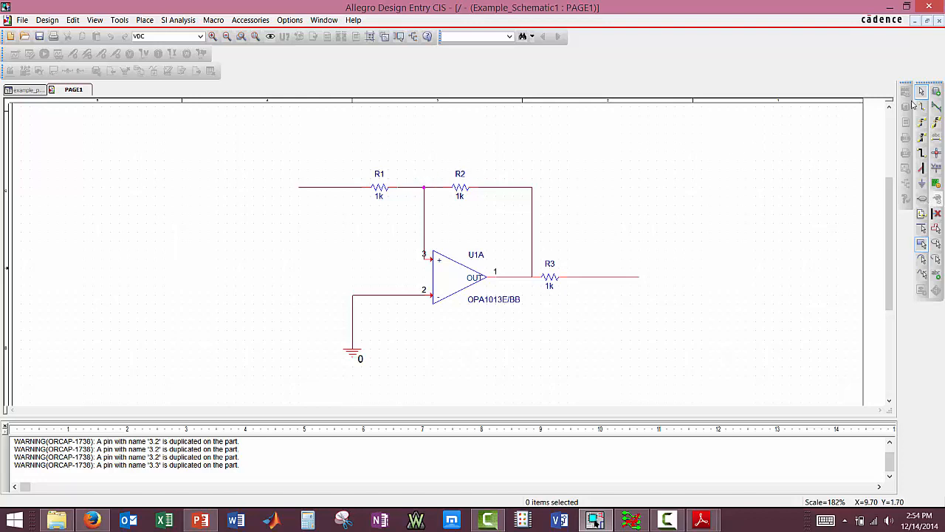
Add a library to the Place Part panel, browsing into library > pspice toward my_parts.
left_click(753, 92)
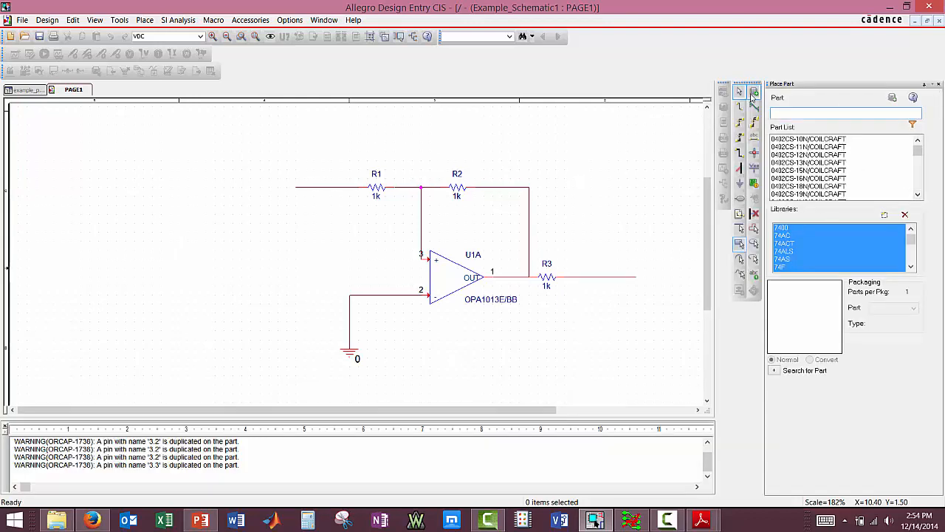
left_click(884, 214)
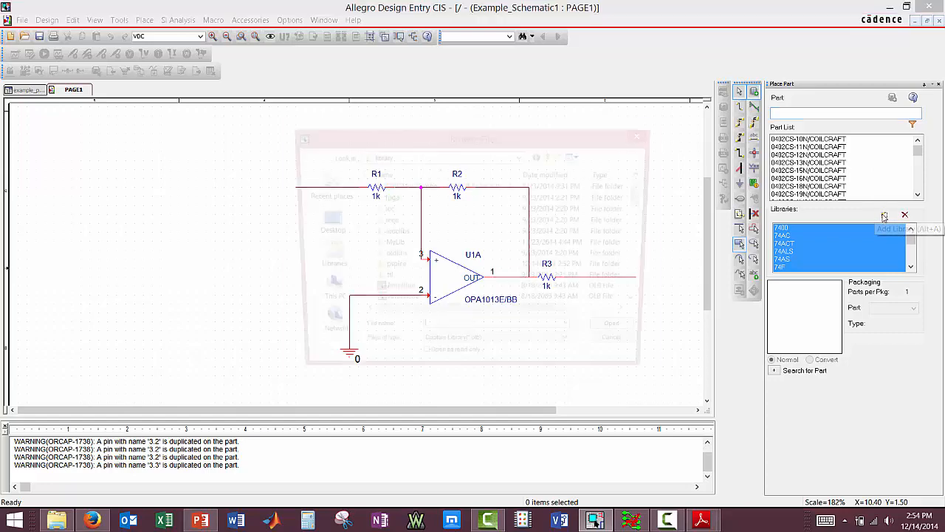
left_click(892, 227)
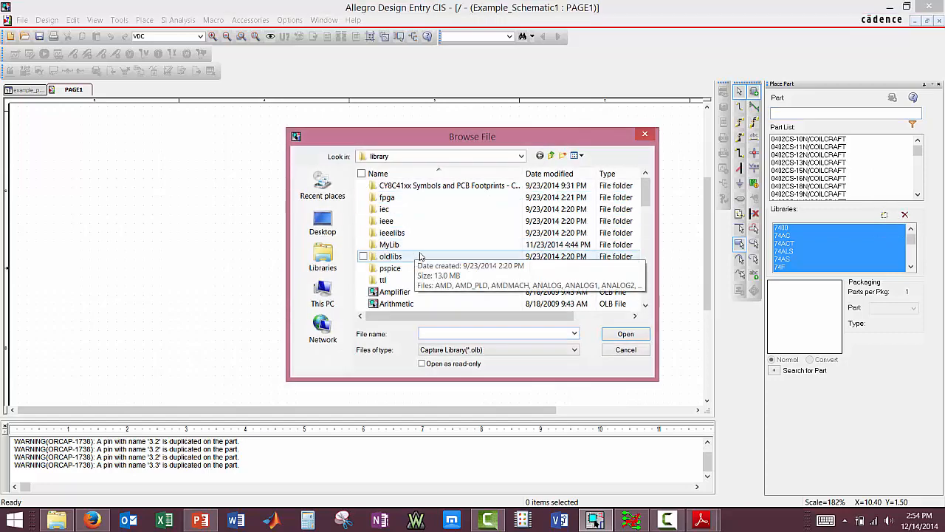
left_click(390, 267)
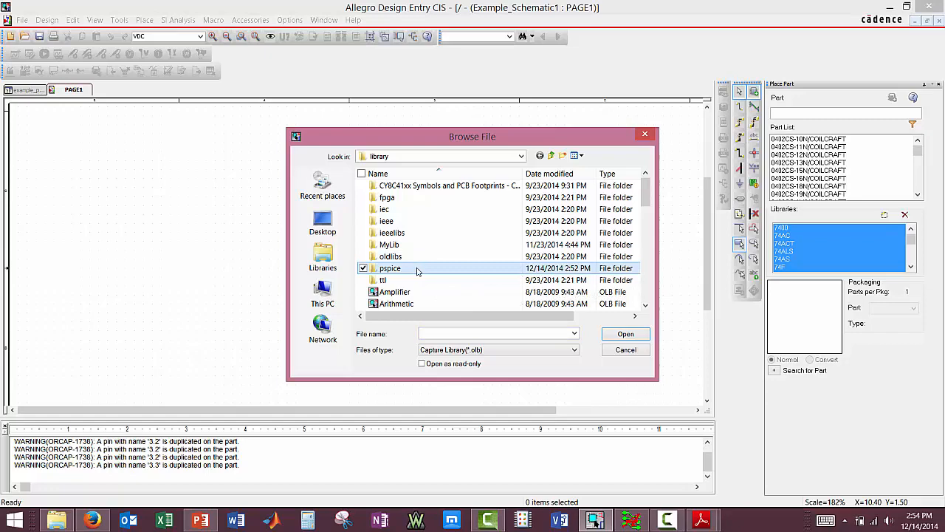
double_click(389, 269)
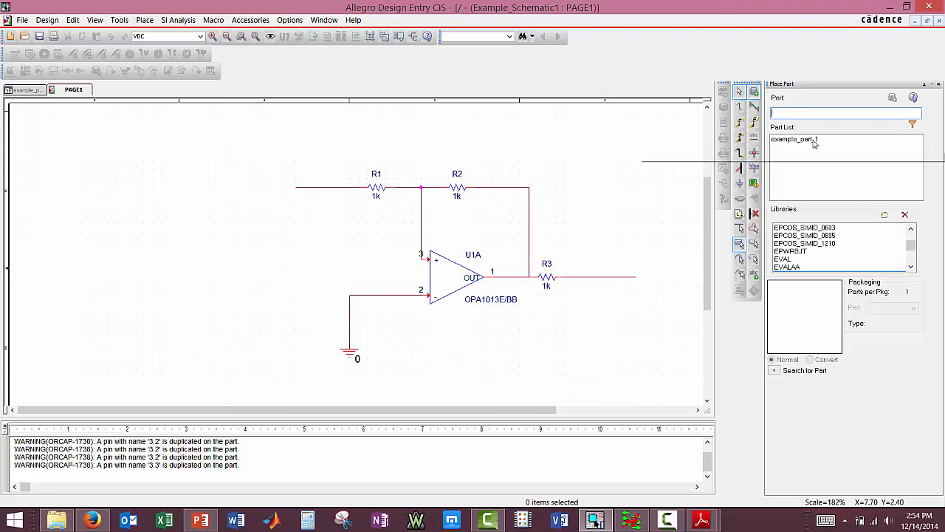
Place example_part_1 as U2 on PAGE1, left of the op-amp circuit.
left_click(795, 138)
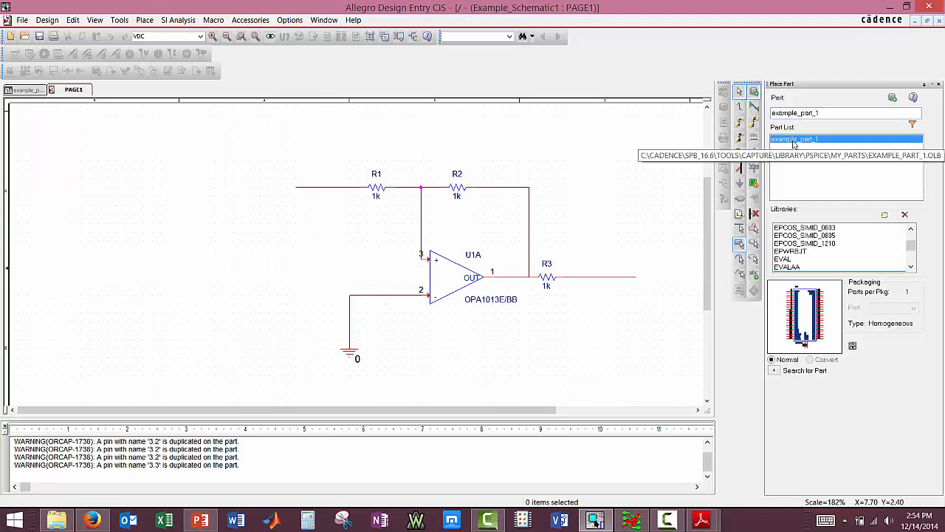
left_click(316, 260)
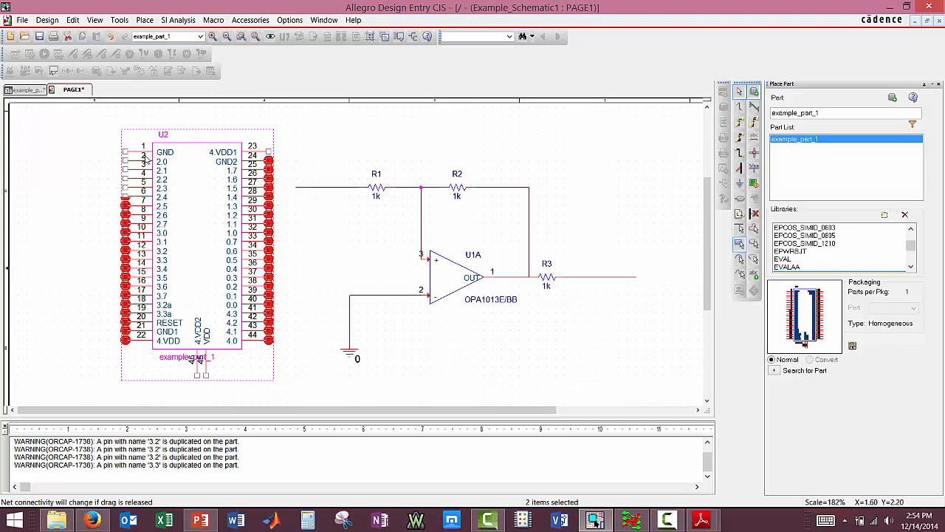
left_click(11, 106)
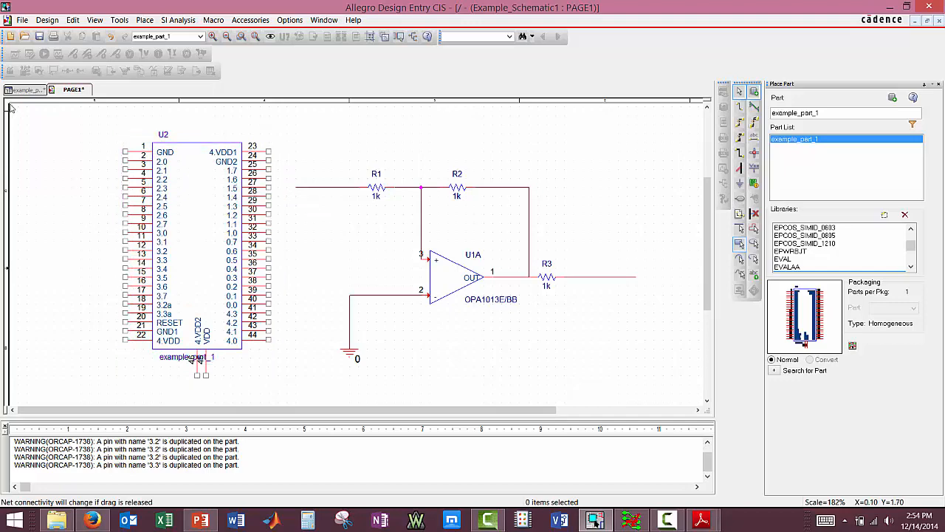